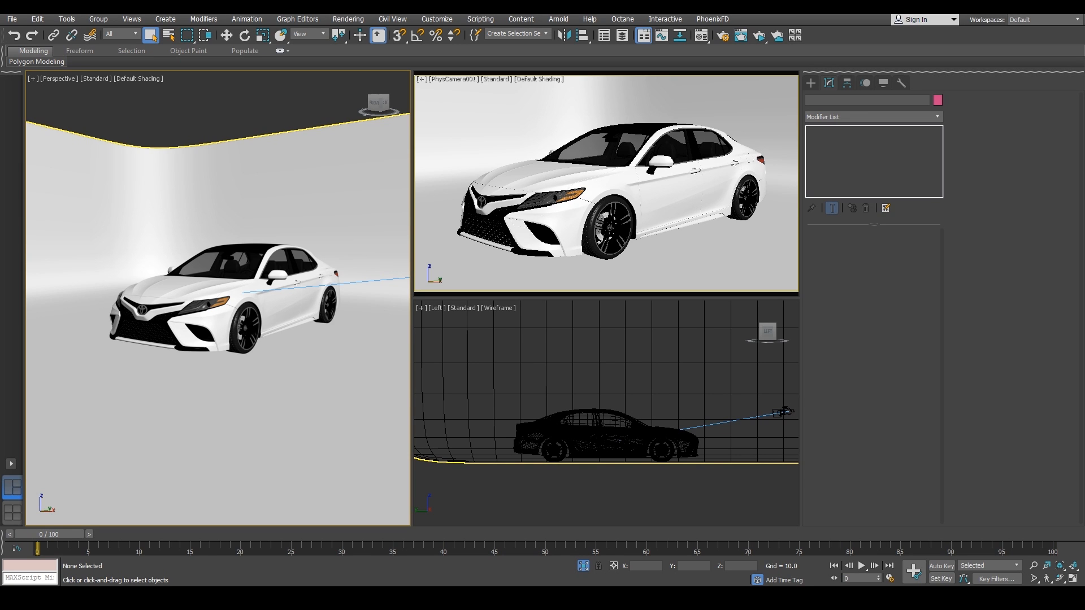
{"action": "mouse_move", "coordinate": [566, 167]}
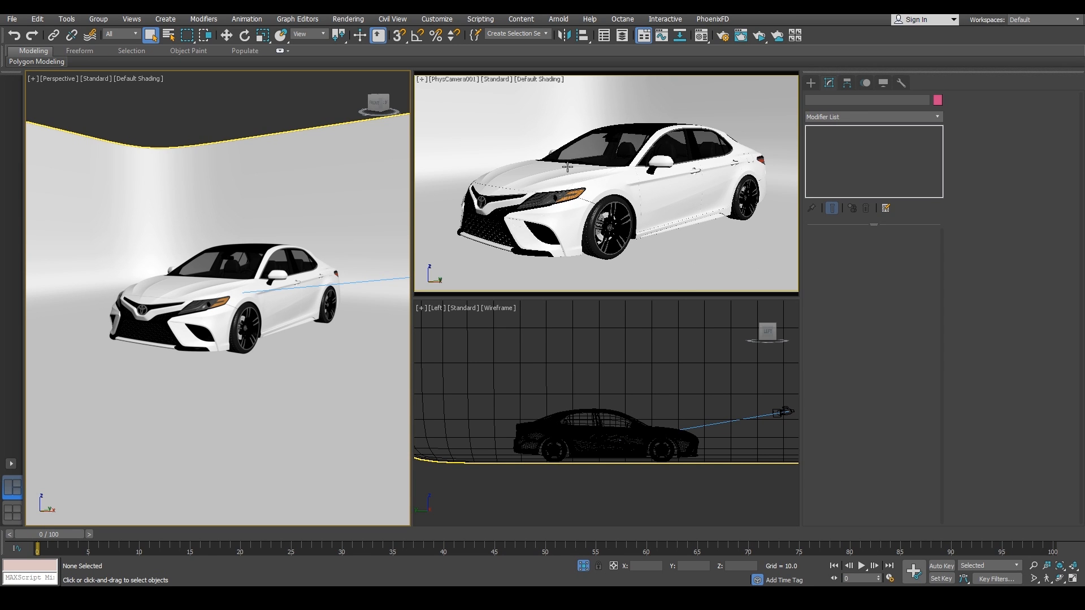
{"action": "mouse_move", "coordinate": [562, 193]}
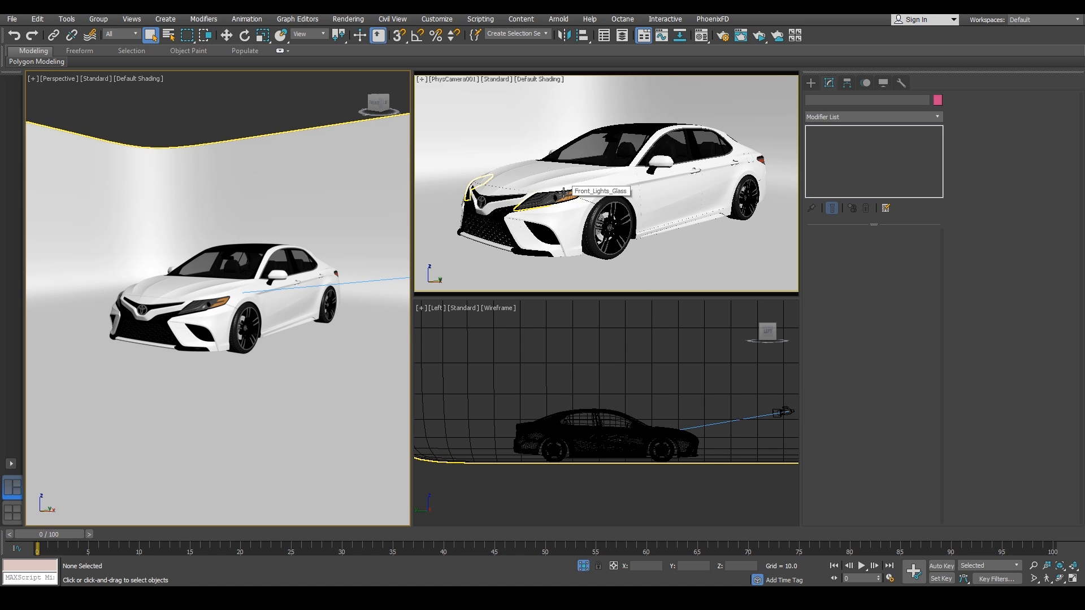
{"action": "mouse_move", "coordinate": [564, 192]}
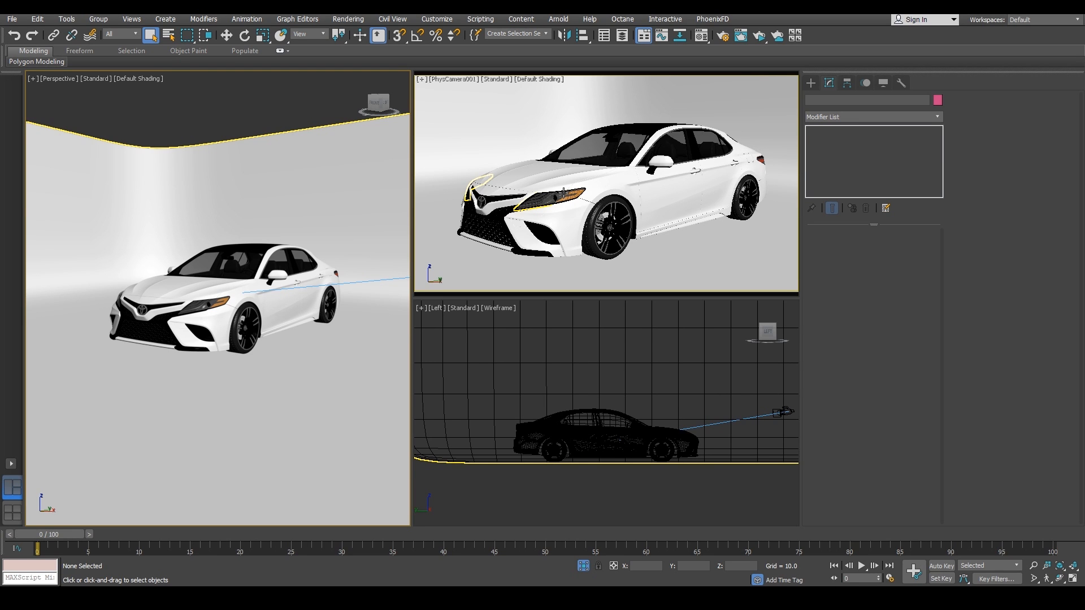
Open Render Setup and review finalRender's GPU device settings with the CUDA card enabled
{"action": "left_click", "coordinate": [348, 18]}
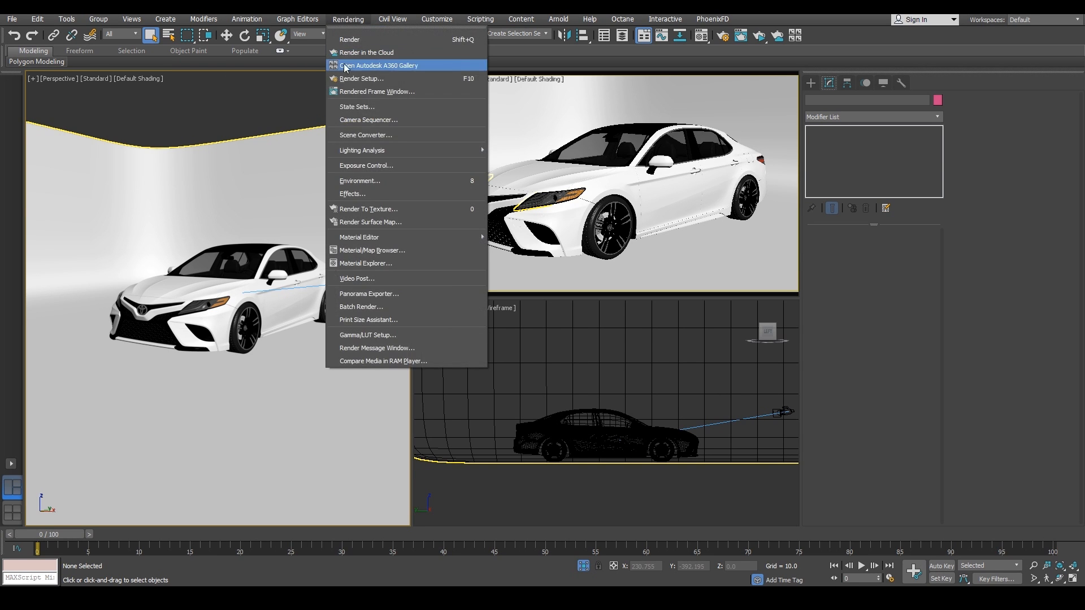
{"action": "left_click", "coordinate": [359, 78]}
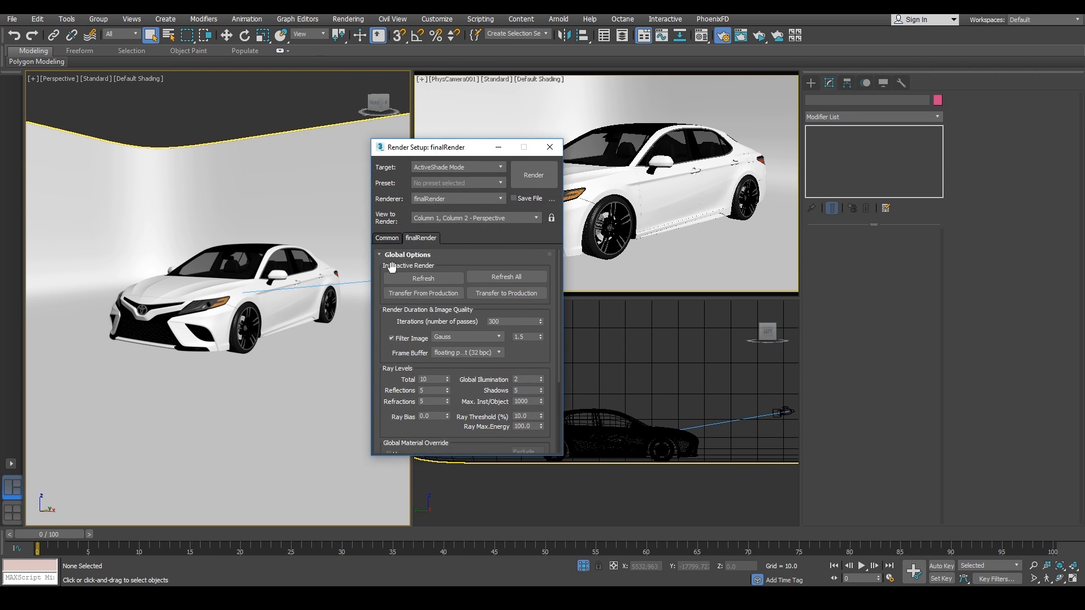
{"action": "scroll", "scroll_direction": "down", "scroll_amount": 3}
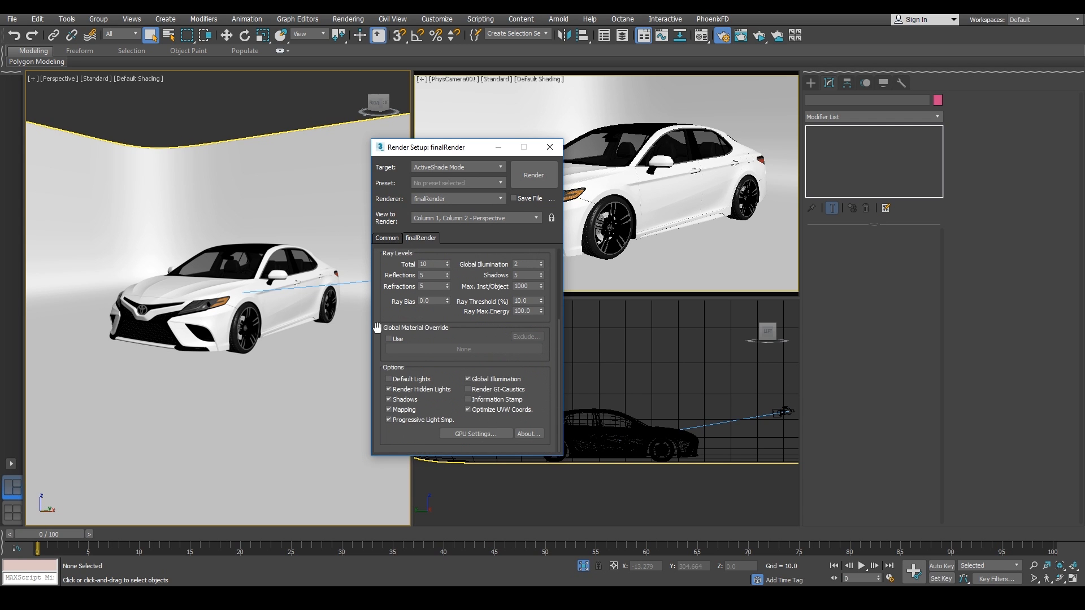
{"action": "left_click", "coordinate": [475, 434]}
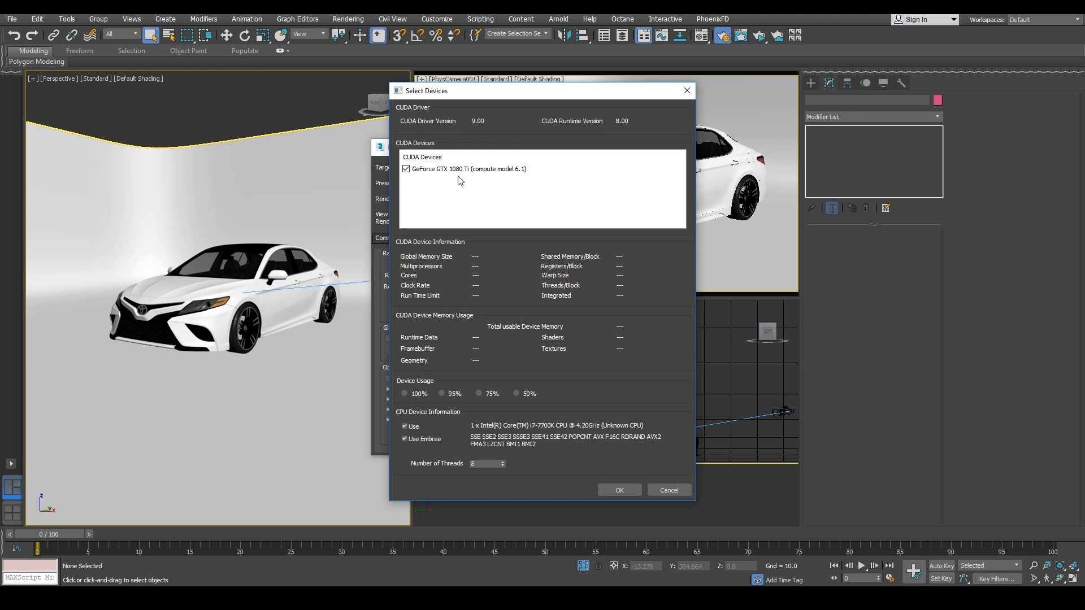
{"action": "mouse_move", "coordinate": [458, 181]}
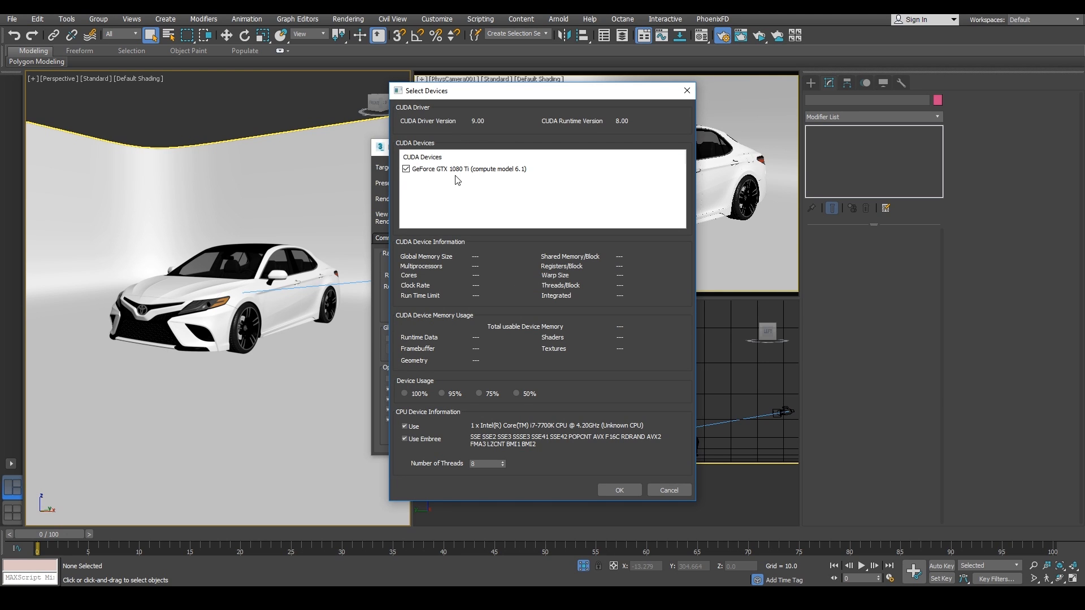
{"action": "mouse_move", "coordinate": [403, 192]}
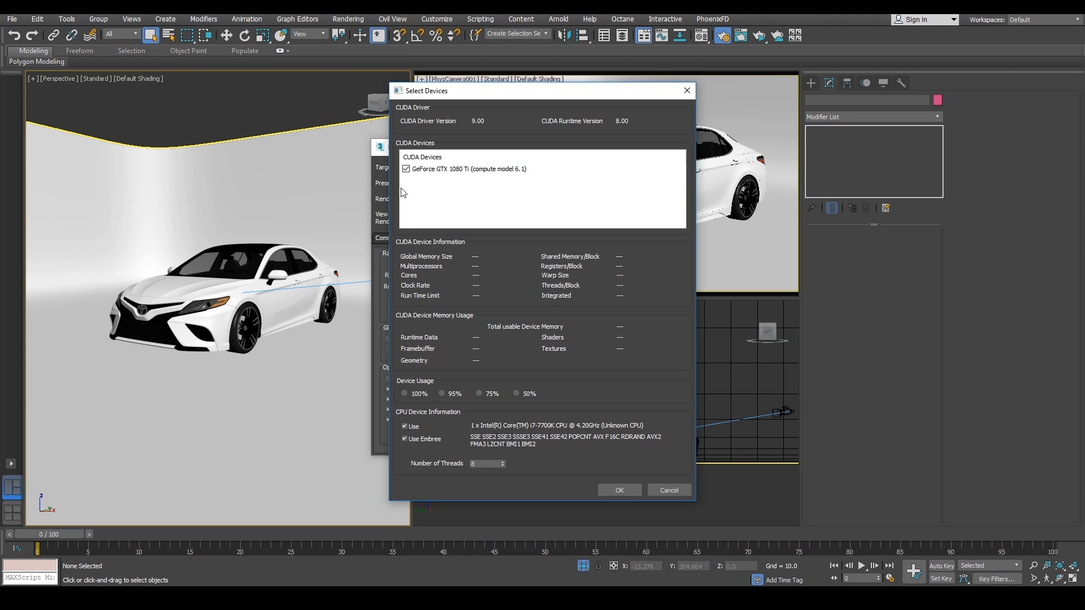
{"action": "mouse_move", "coordinate": [427, 187]}
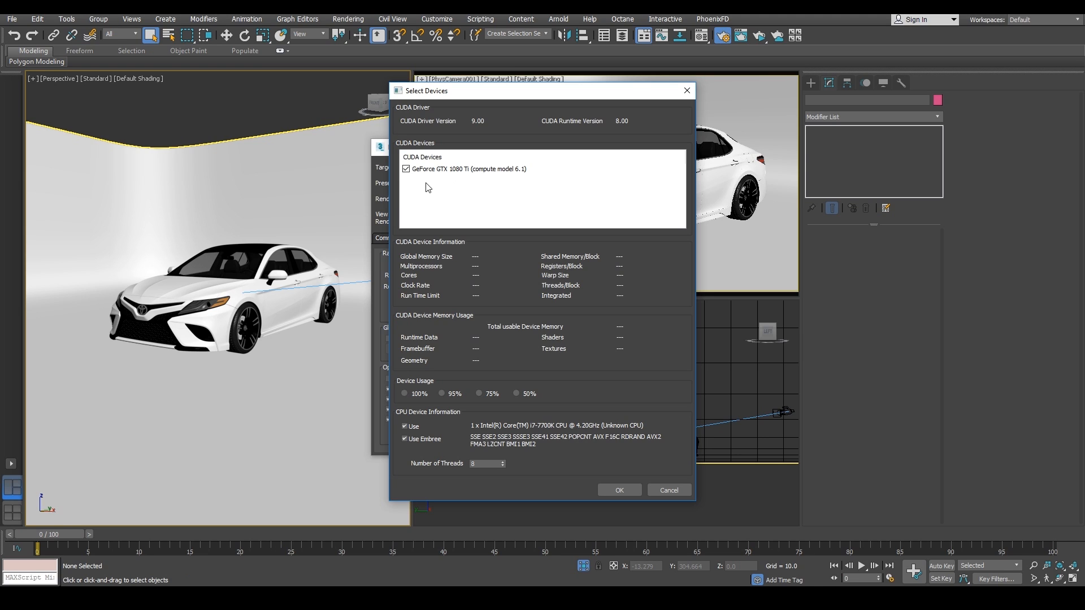
{"action": "mouse_move", "coordinate": [388, 306]}
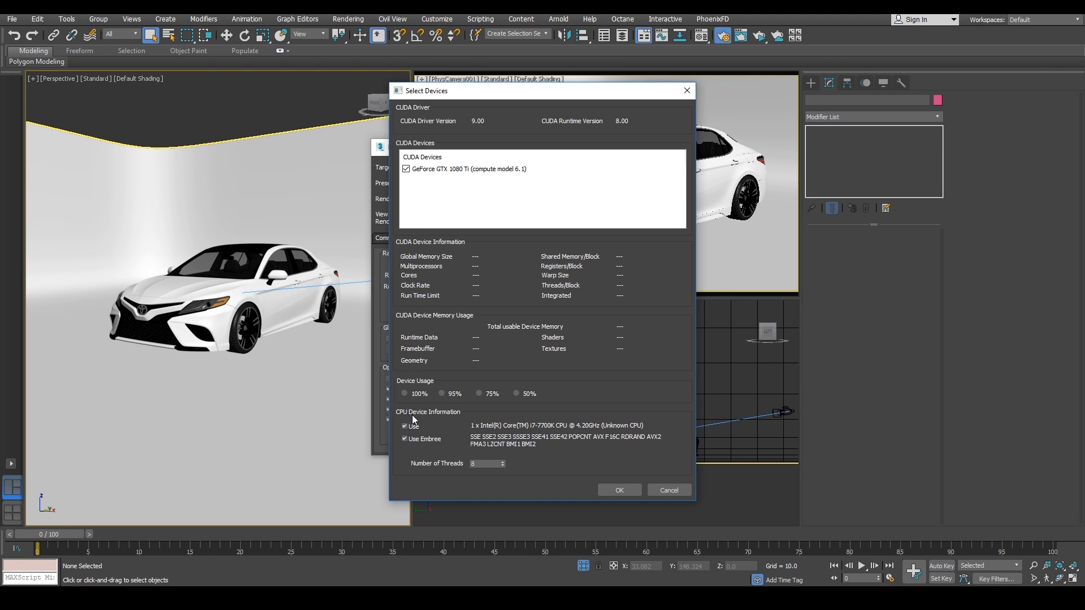
{"action": "mouse_move", "coordinate": [422, 421]}
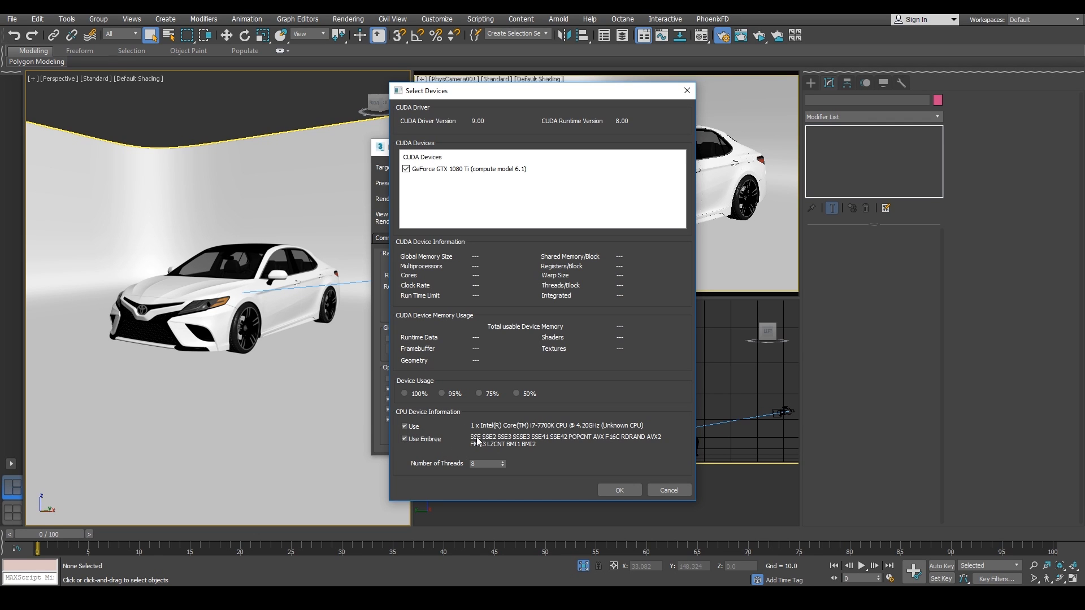
{"action": "mouse_move", "coordinate": [491, 441]}
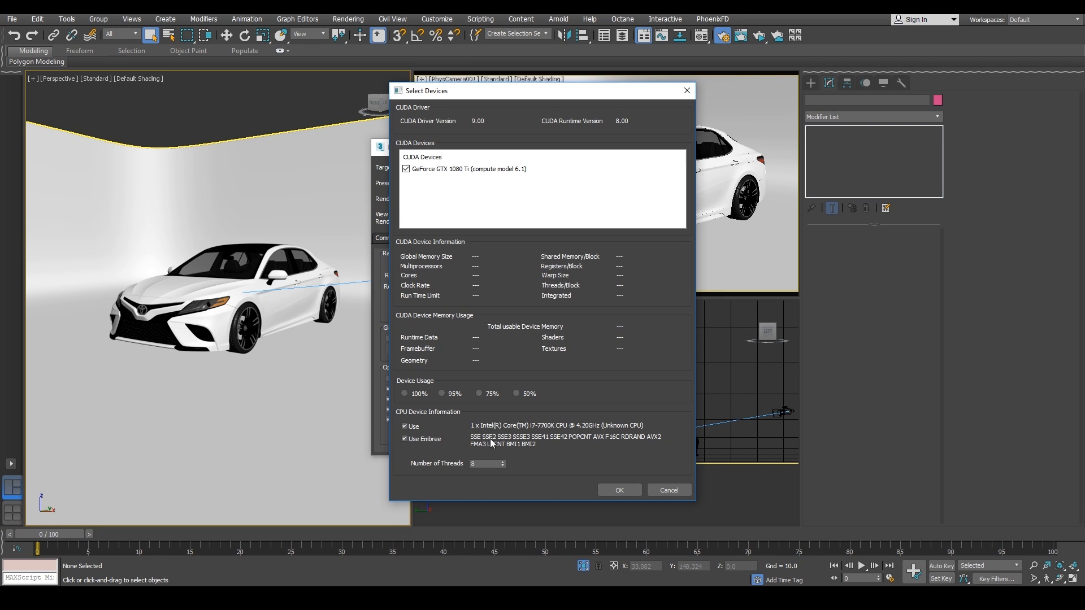
{"action": "mouse_move", "coordinate": [573, 445]}
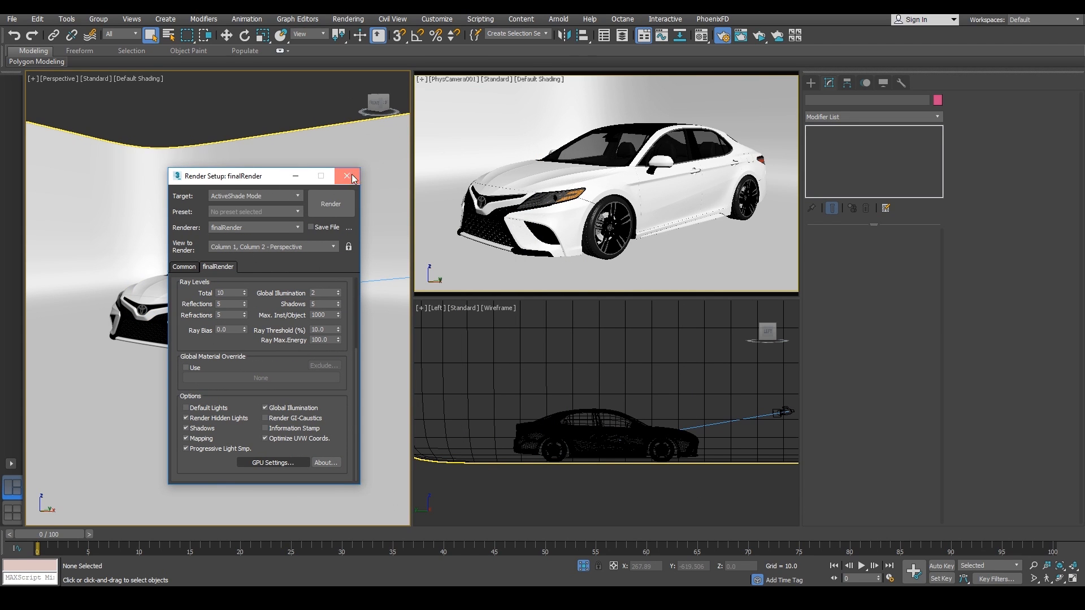
Close Render Setup and switch the PhysCamera001 viewport to ActiveShade
{"action": "left_click", "coordinate": [348, 176]}
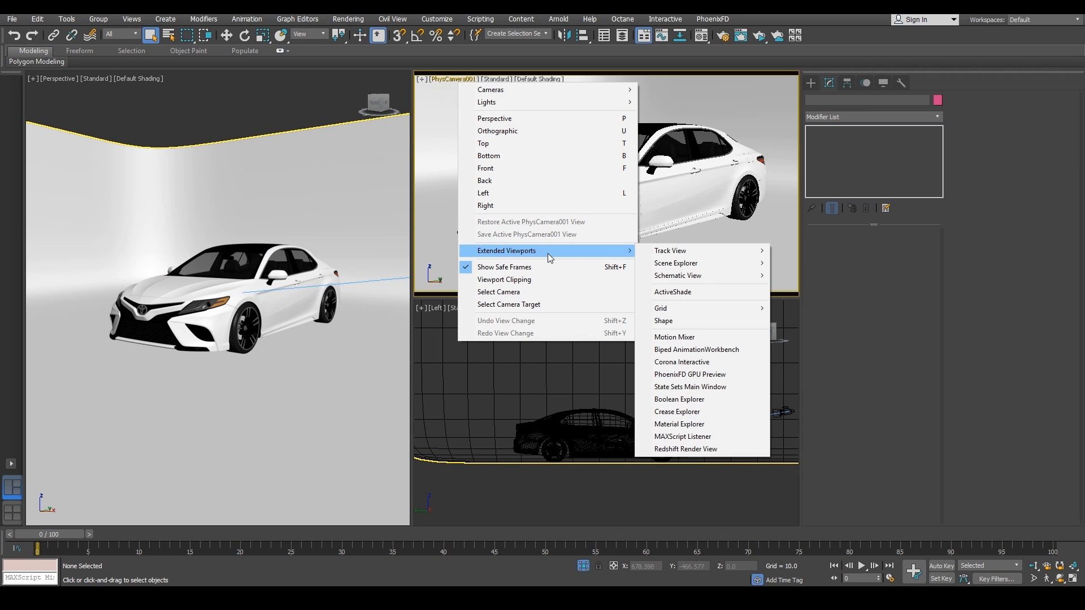
{"action": "mouse_move", "coordinate": [696, 349]}
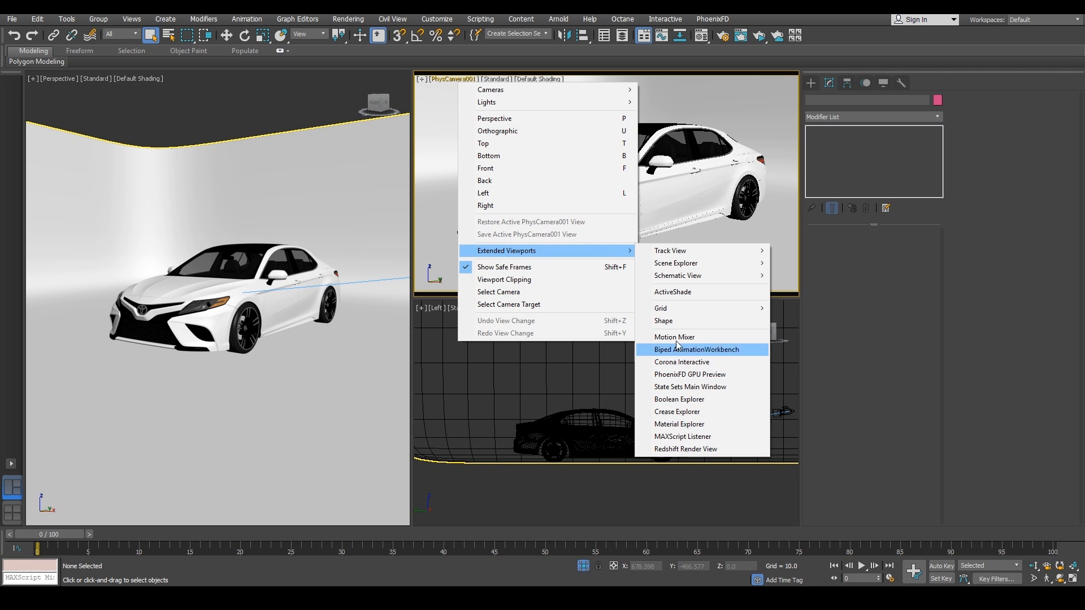
{"action": "mouse_move", "coordinate": [672, 291]}
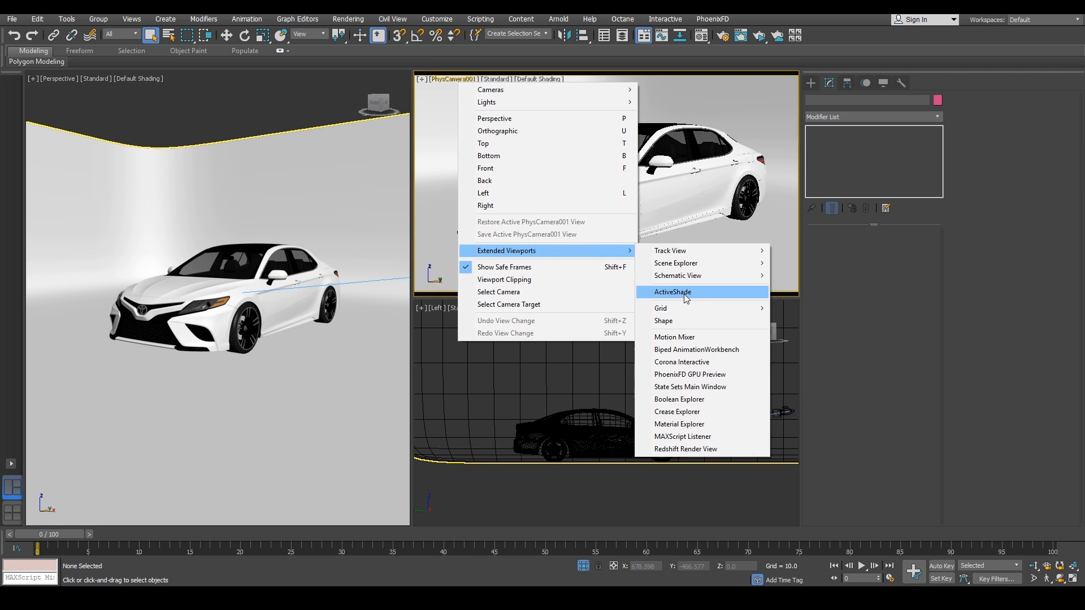
{"action": "left_click", "coordinate": [671, 292]}
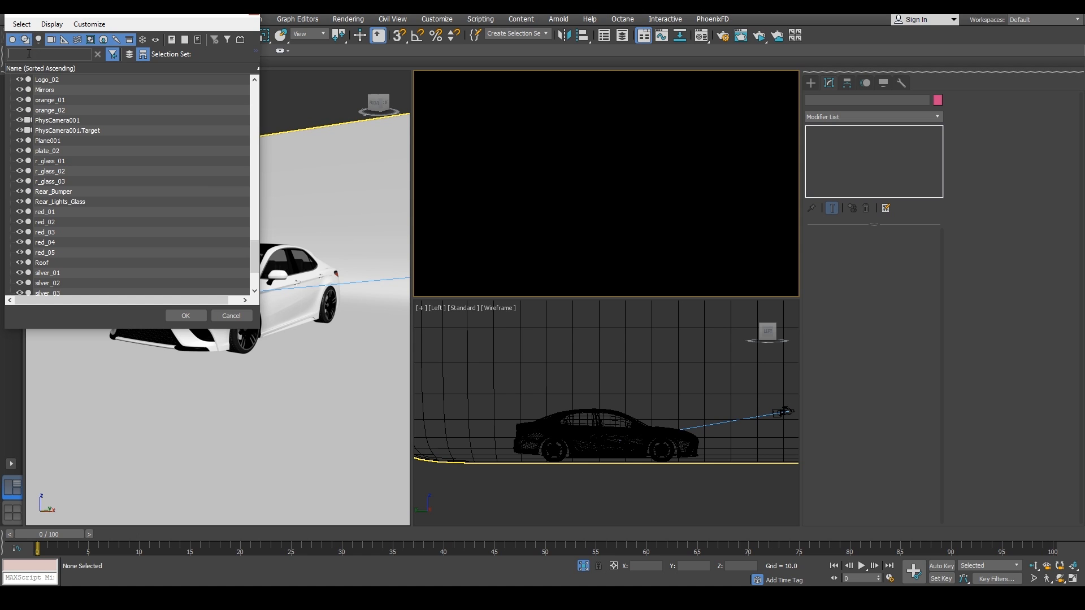
{"action": "mouse_move", "coordinate": [255, 246]}
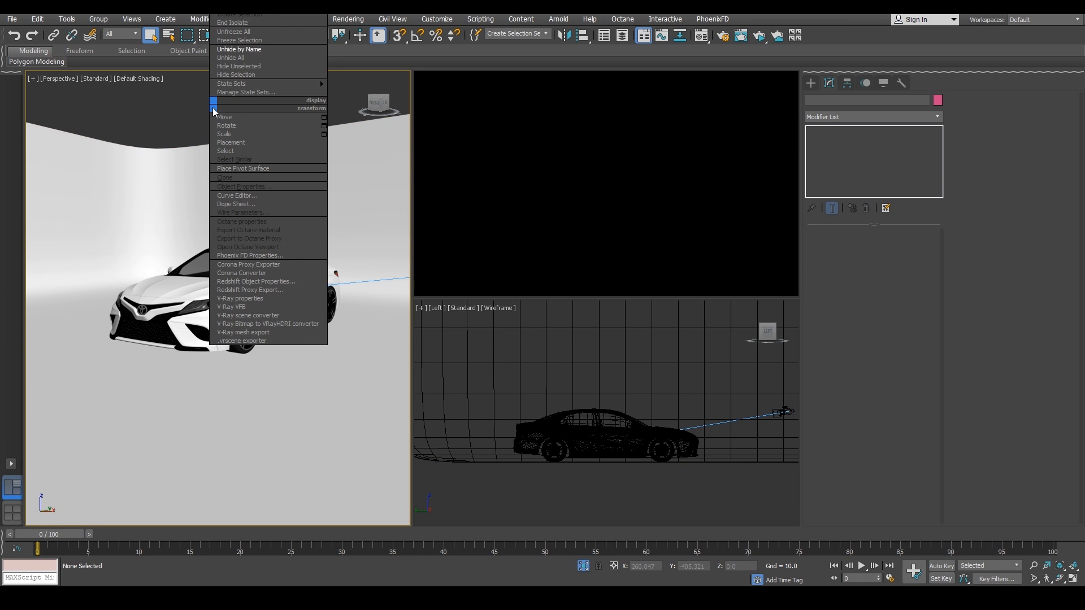
Unhide the Sky Light Fabric object using Unhide by Name
{"action": "left_click", "coordinate": [238, 50]}
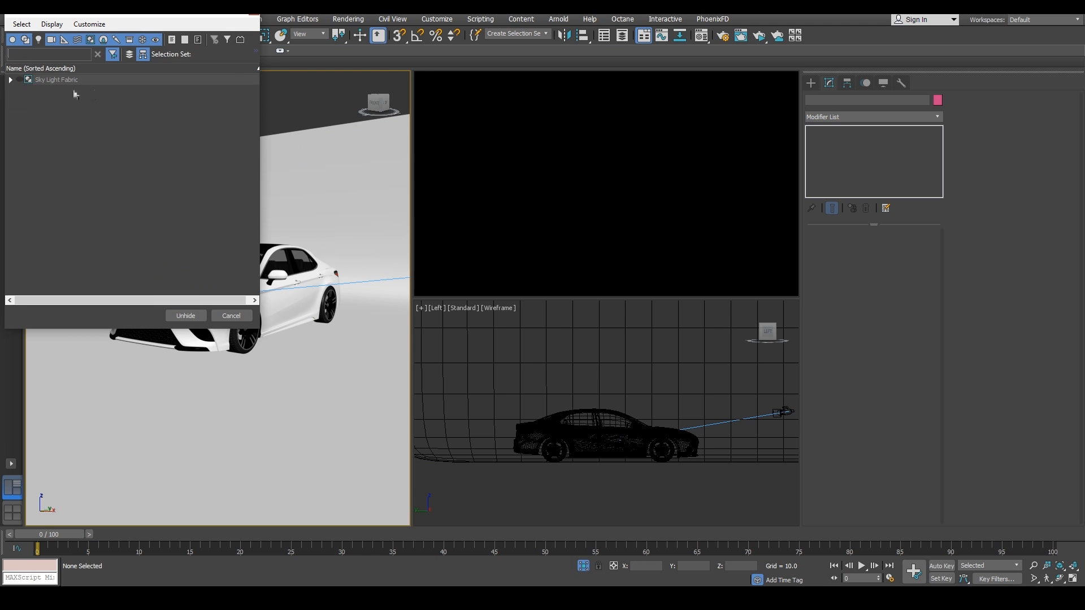
{"action": "left_click", "coordinate": [57, 79]}
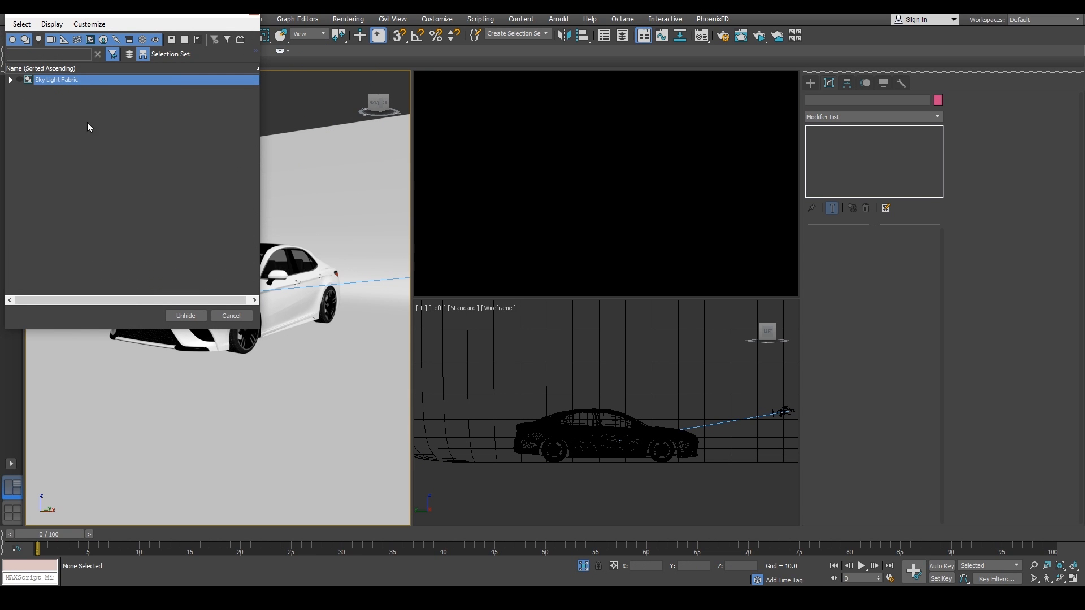
{"action": "left_click", "coordinate": [185, 315]}
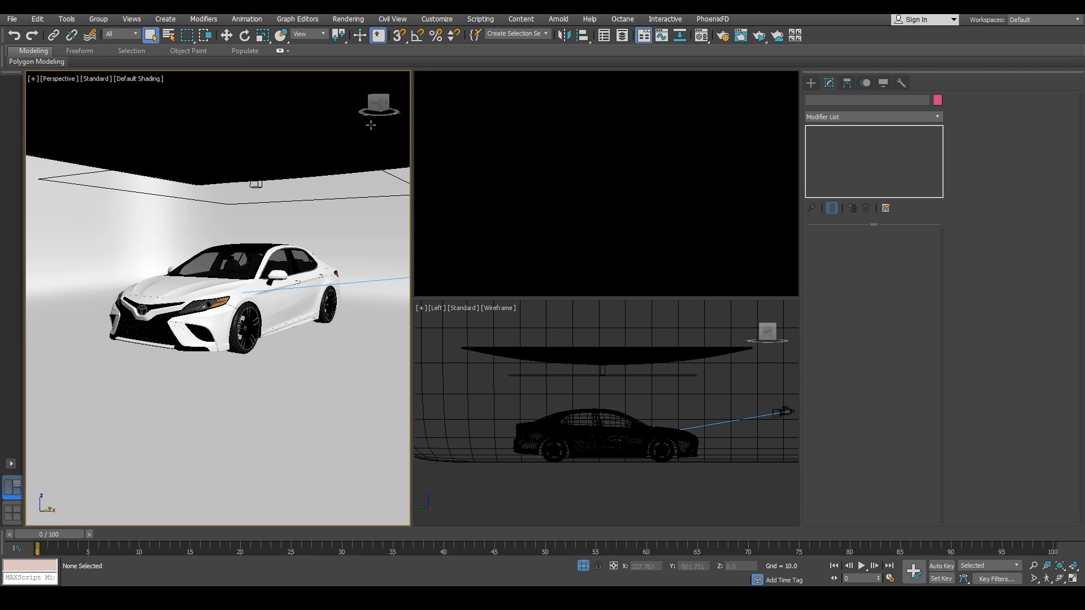
{"action": "mouse_move", "coordinate": [649, 373]}
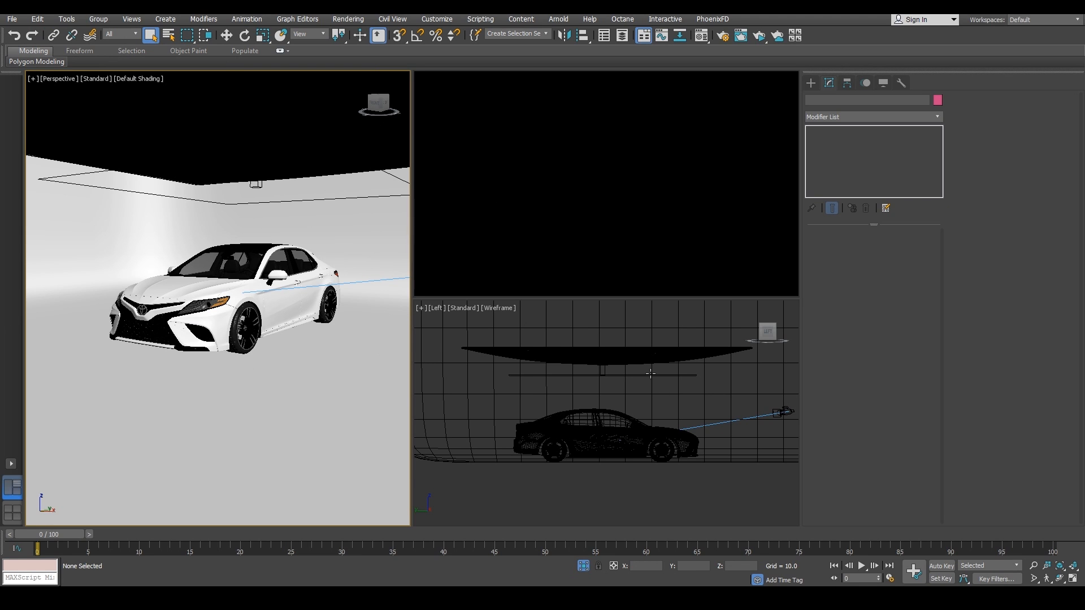
{"action": "mouse_move", "coordinate": [605, 364]}
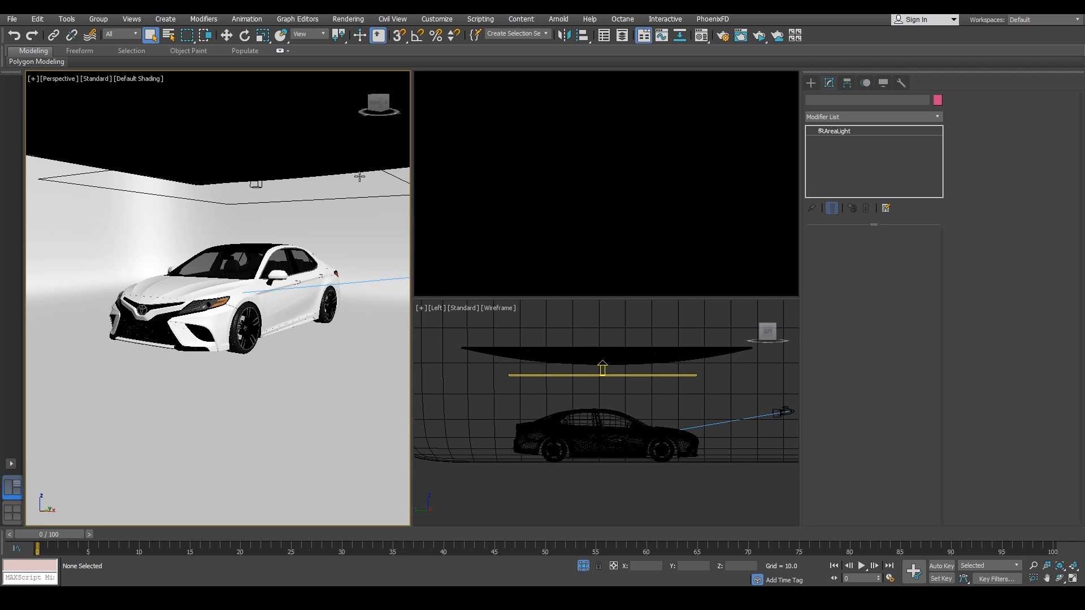
Select FR_Fabric_Light under the ceiling and tick On in its frAreaLight rollout
{"action": "left_click", "coordinate": [601, 366]}
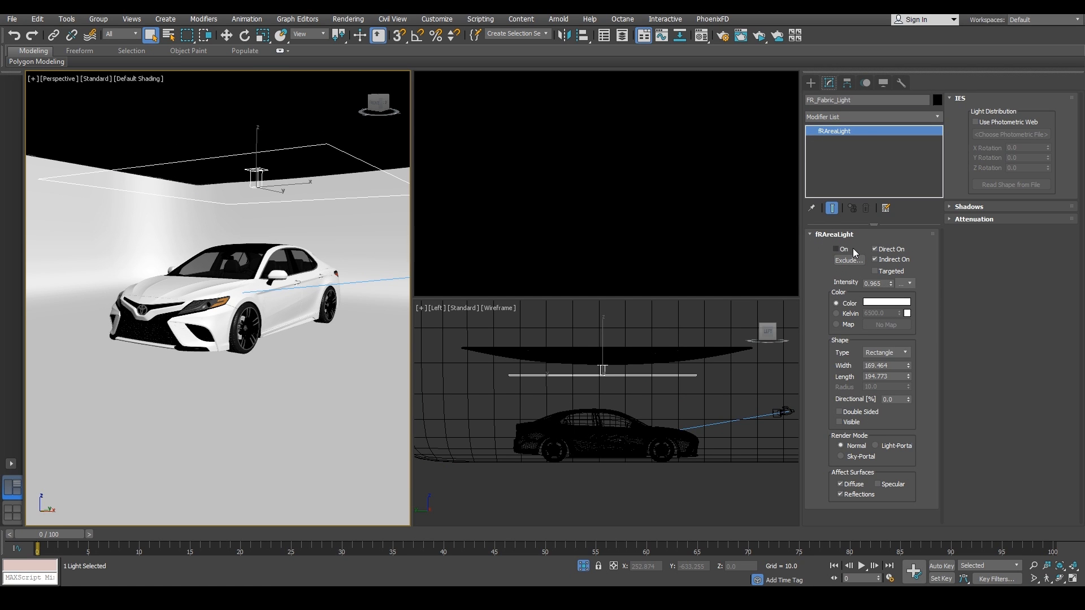
{"action": "left_click", "coordinate": [836, 249]}
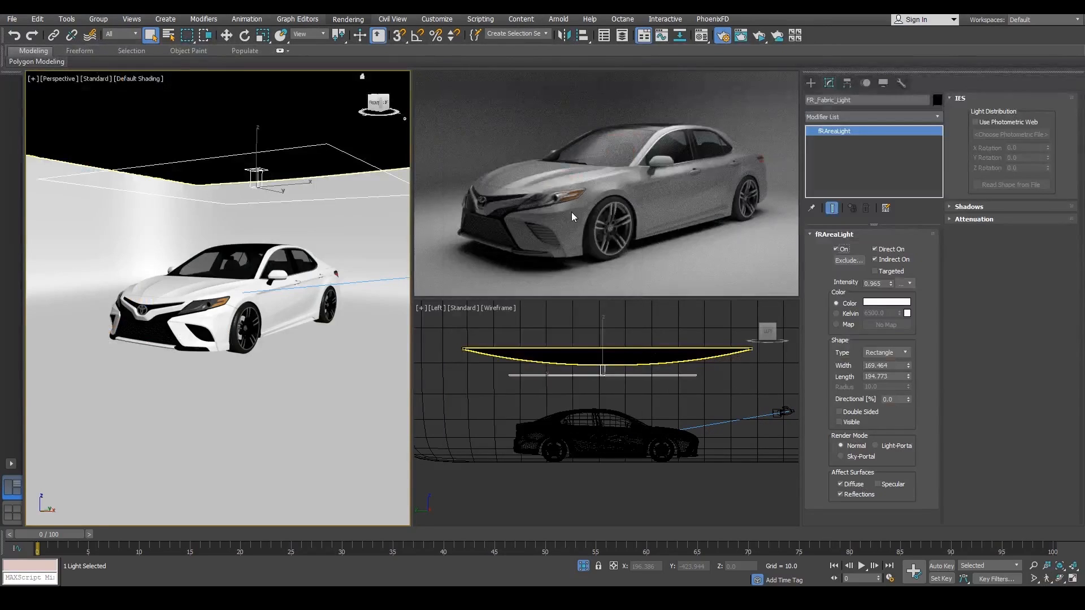
Set finalRender Iterations to 150, with Render Setup moved off the render
{"action": "left_click", "coordinate": [348, 19]}
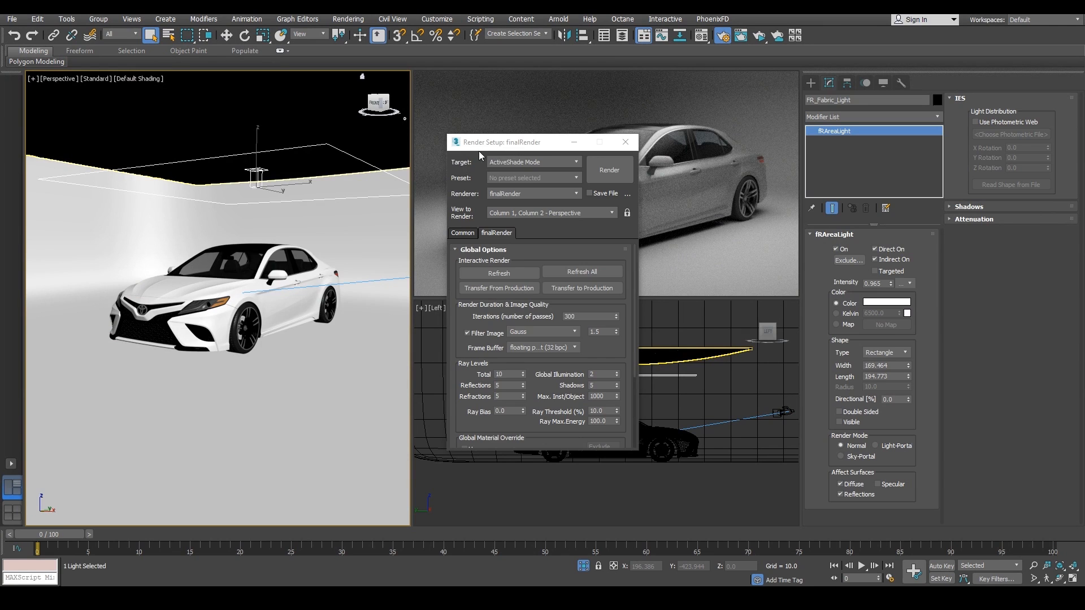
{"action": "left_click_drag", "start_coordinate": [499, 142], "coordinate": [234, 152]}
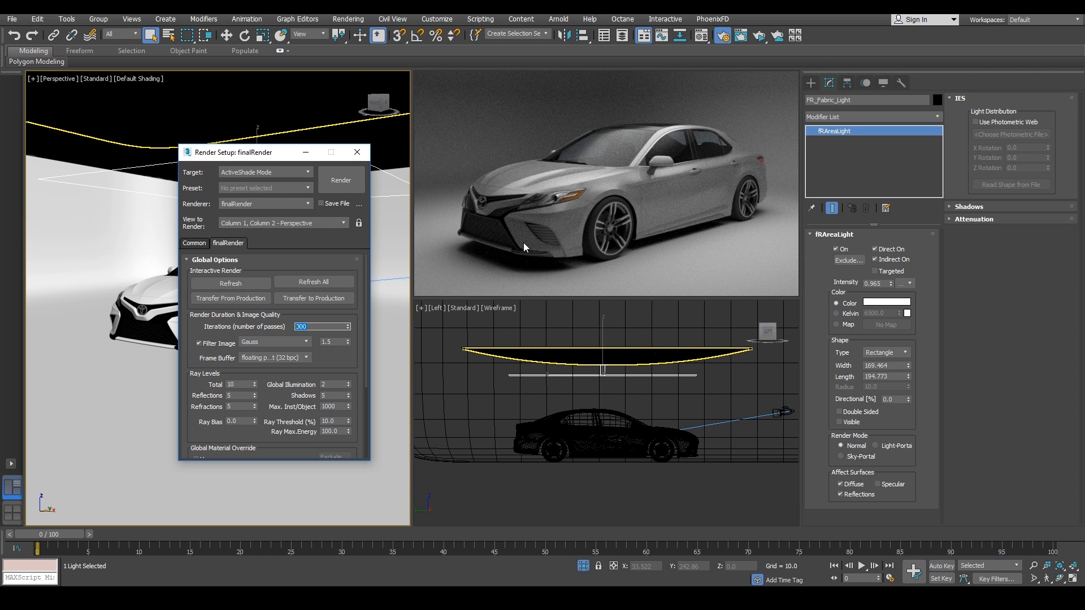
{"action": "mouse_move", "coordinate": [684, 260]}
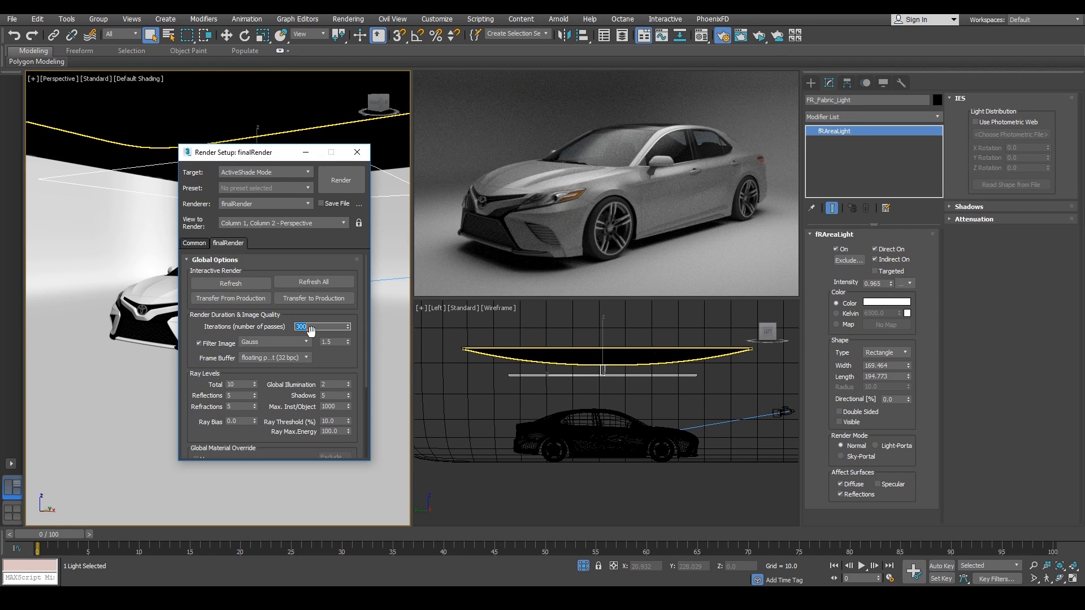
{"action": "type", "text": "150"}
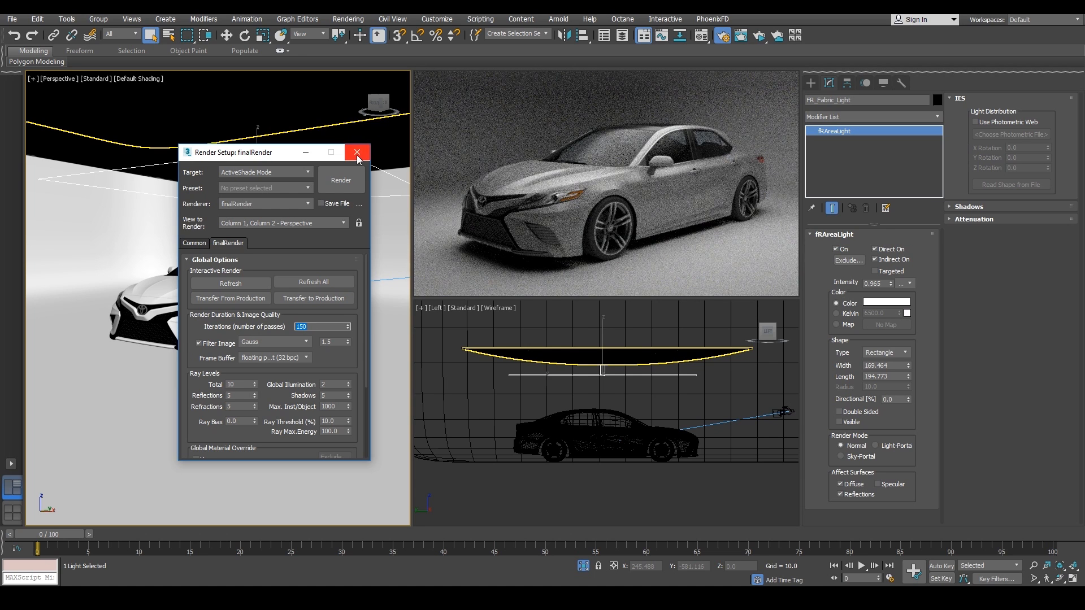
Close Render Setup and drag FR_Fabric_Light under the ceiling toward the car's rear
{"action": "left_click", "coordinate": [356, 152]}
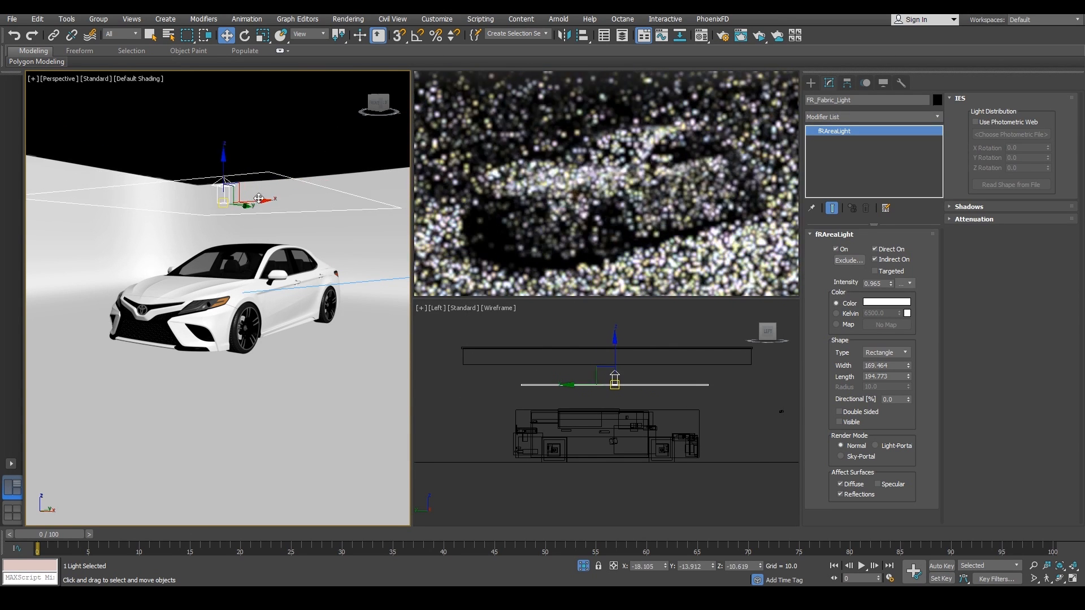
{"action": "left_click_drag", "start_coordinate": [225, 187], "coordinate": [353, 180]}
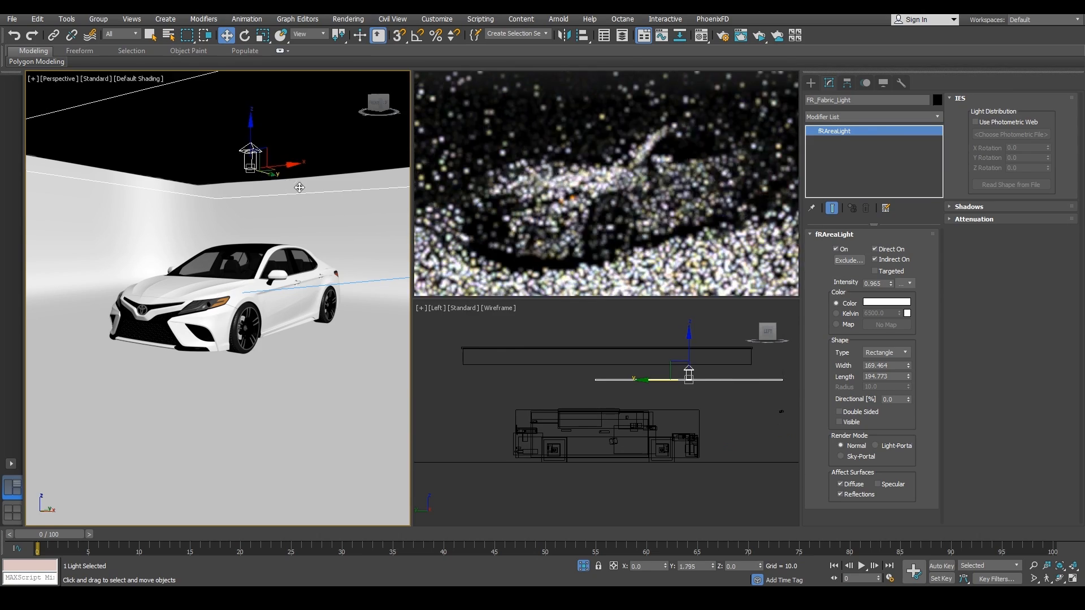
{"action": "left_click_drag", "start_coordinate": [251, 156], "coordinate": [366, 187]}
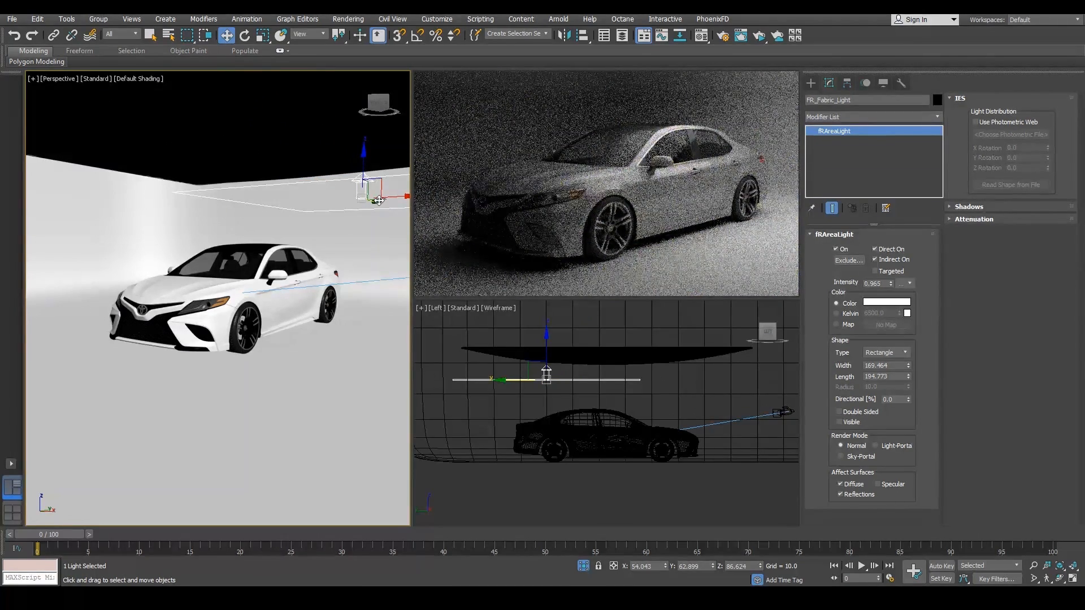
{"action": "left_click_drag", "start_coordinate": [377, 196], "coordinate": [352, 192]}
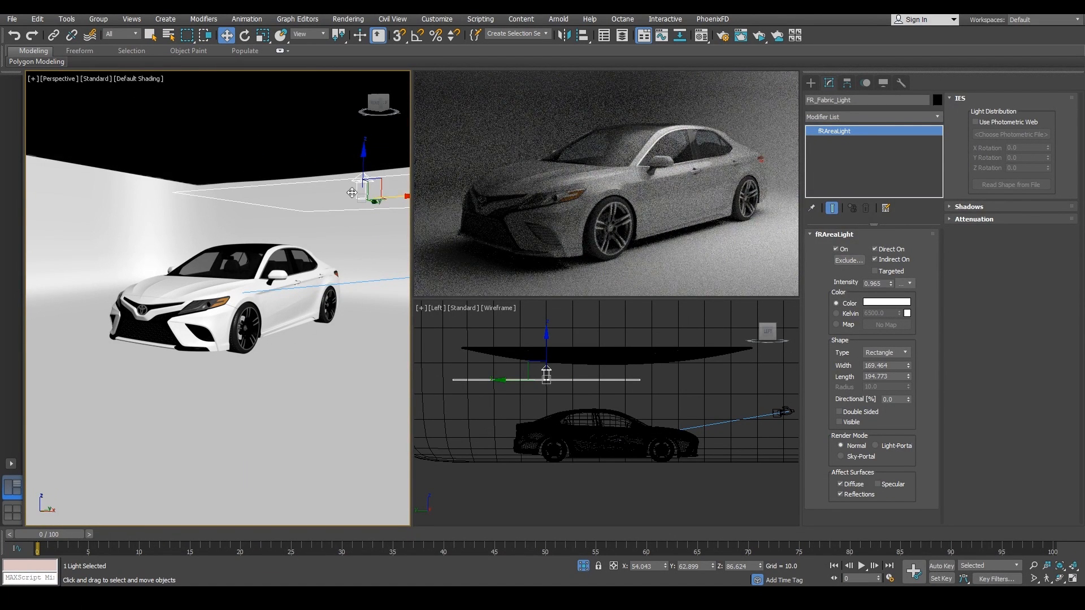
{"action": "left_click_drag", "start_coordinate": [353, 193], "coordinate": [261, 213]}
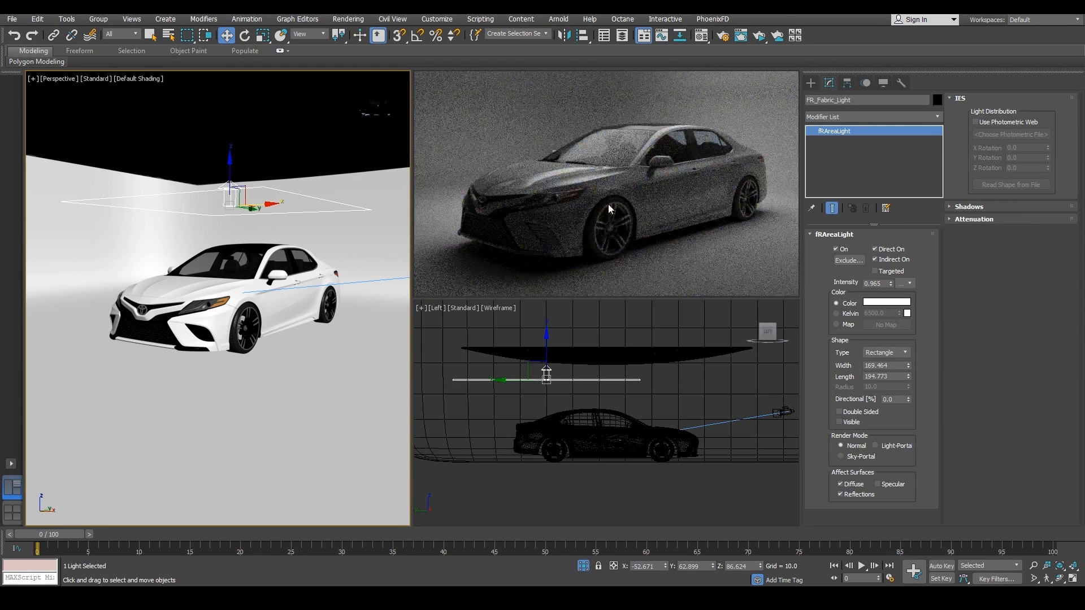
{"action": "mouse_move", "coordinate": [531, 164]}
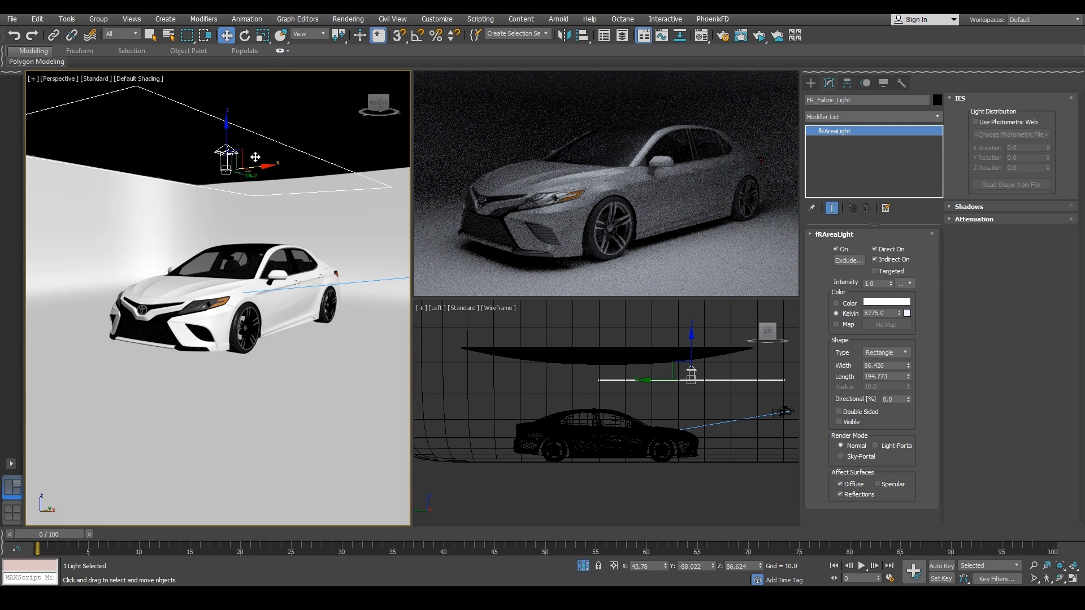
Make FR_Fabric_Light double-sided and drag it across the ceiling to a new position
{"action": "left_click", "coordinate": [244, 35]}
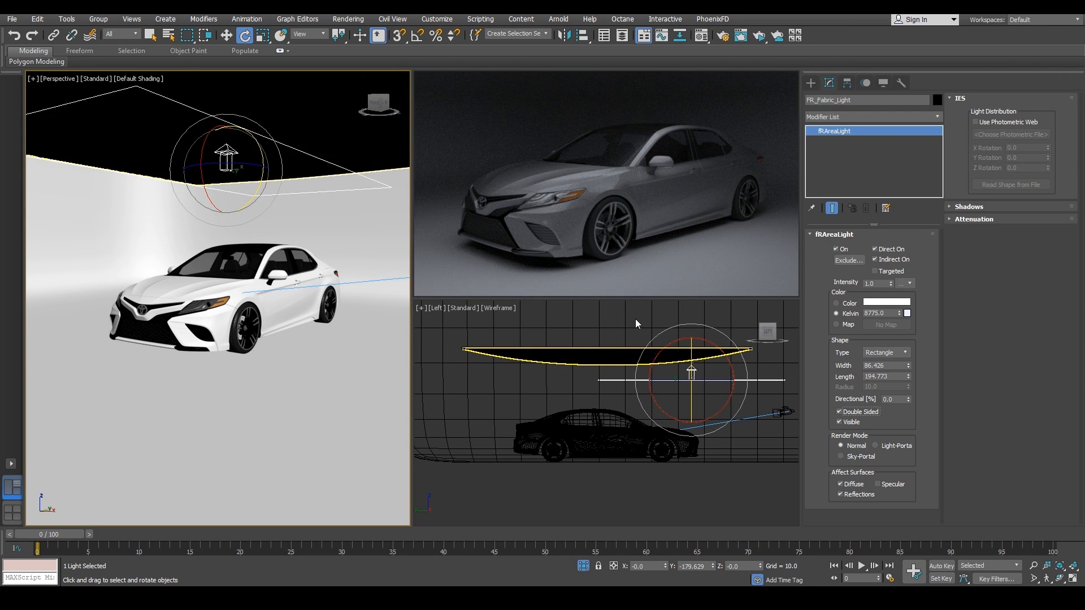
{"action": "mouse_move", "coordinate": [672, 170]}
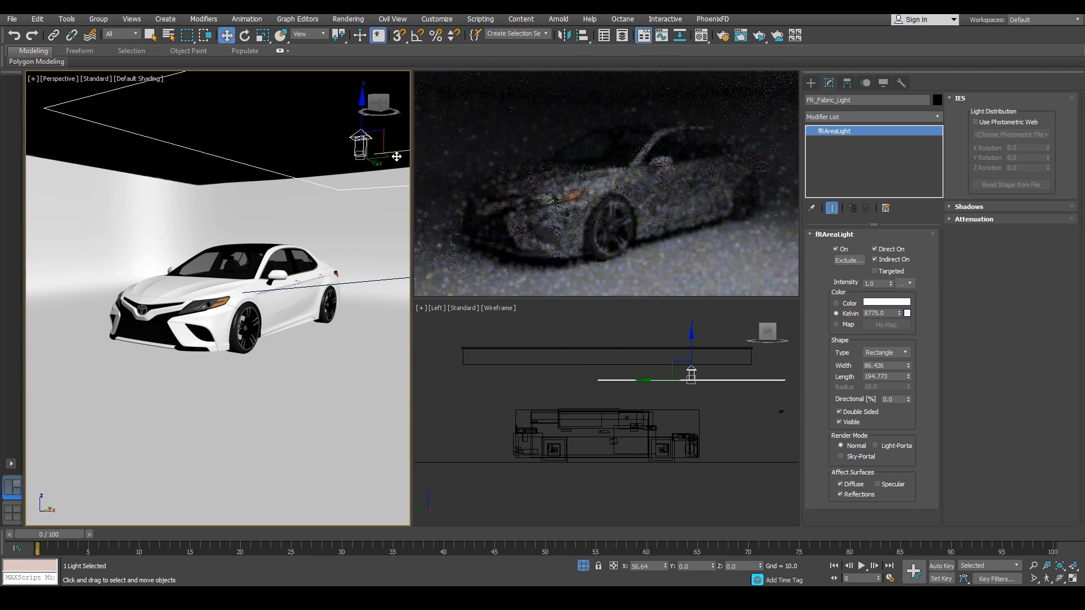
{"action": "left_click_drag", "start_coordinate": [361, 141], "coordinate": [109, 170]}
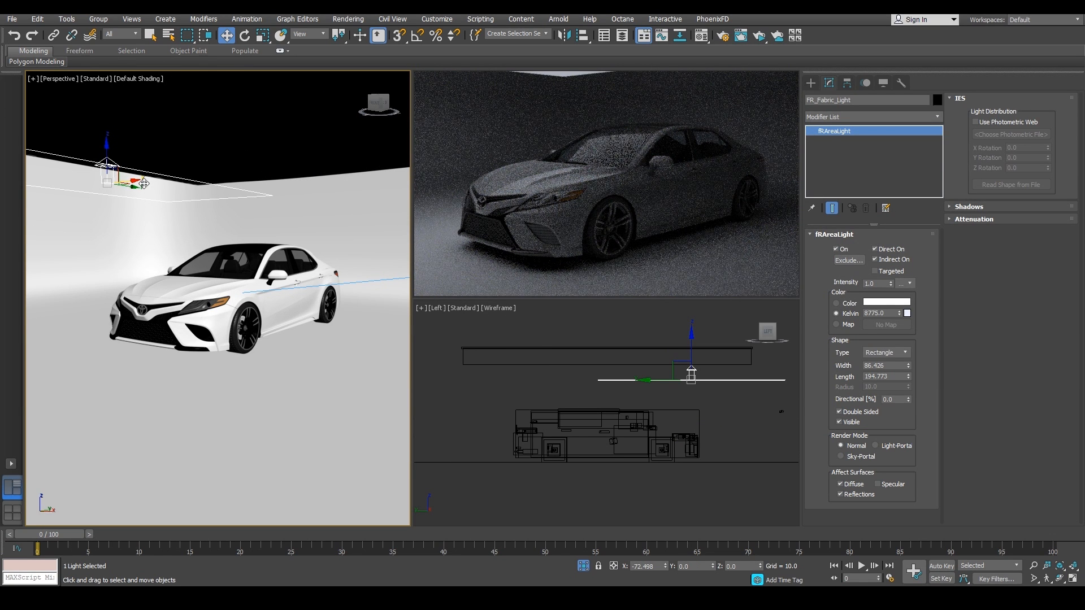
{"action": "left_click_drag", "start_coordinate": [114, 170], "coordinate": [176, 170]}
{"action": "type", "text": "10"}
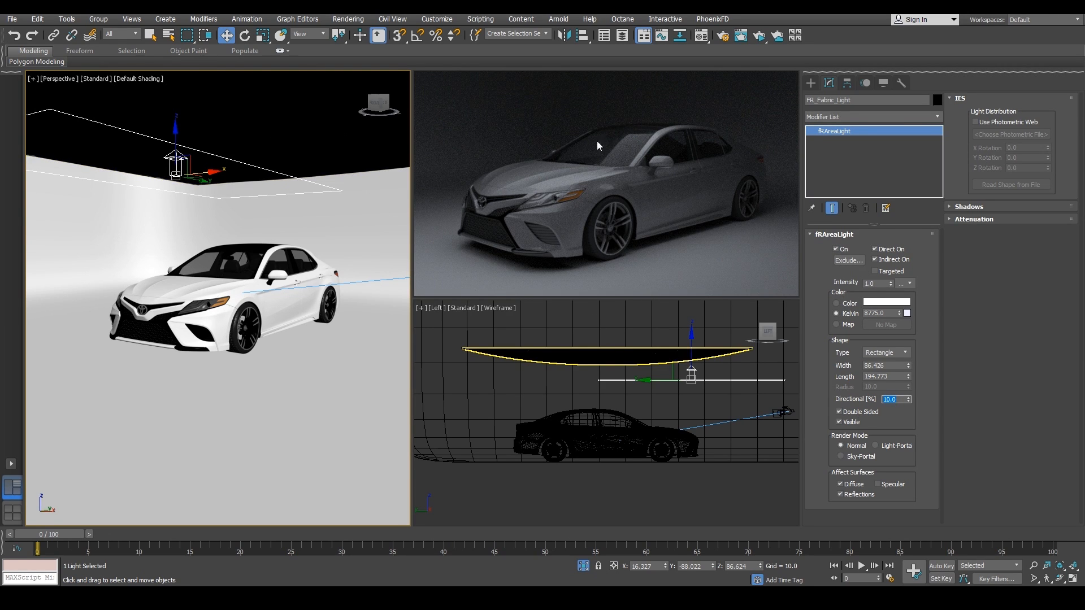
{"action": "mouse_move", "coordinate": [835, 462]}
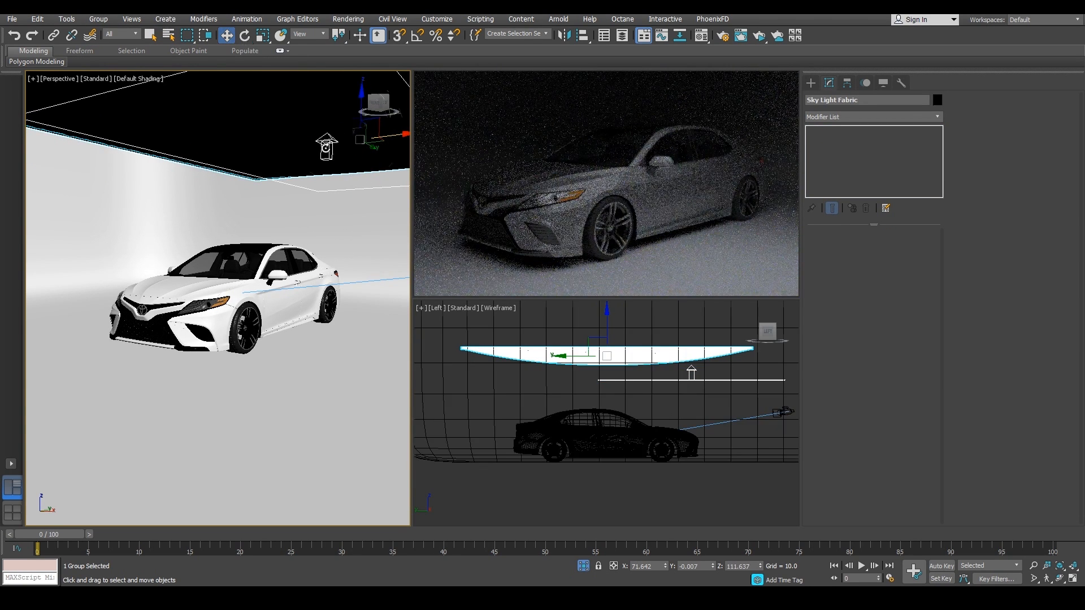
Hide the Sky Light Fabric panel, then select FR_Fabric_Light and toggle Visible
{"action": "left_click", "coordinate": [243, 35]}
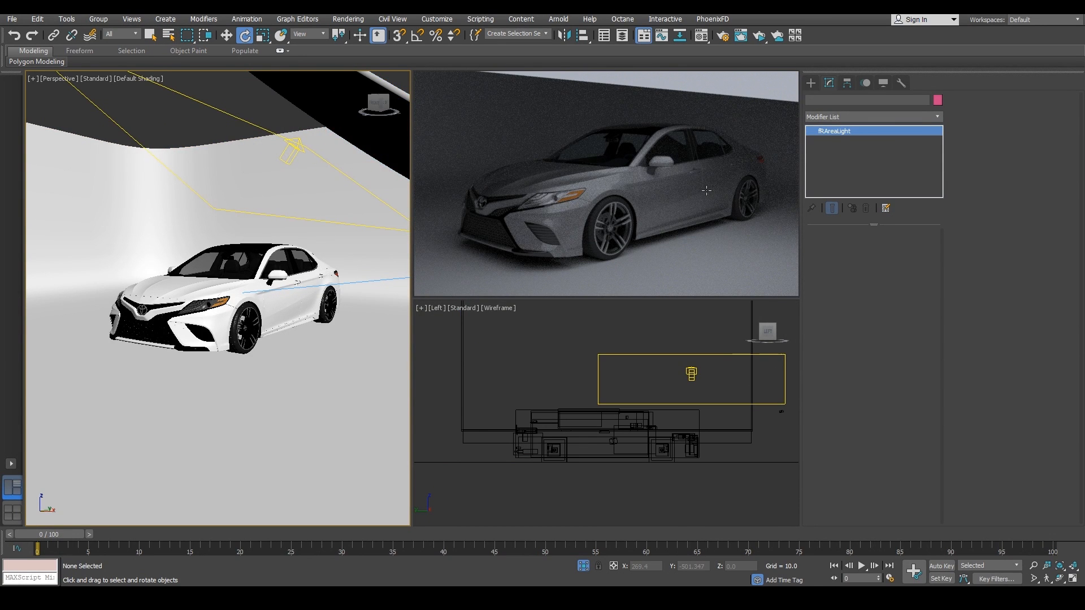
{"action": "left_click", "coordinate": [691, 373]}
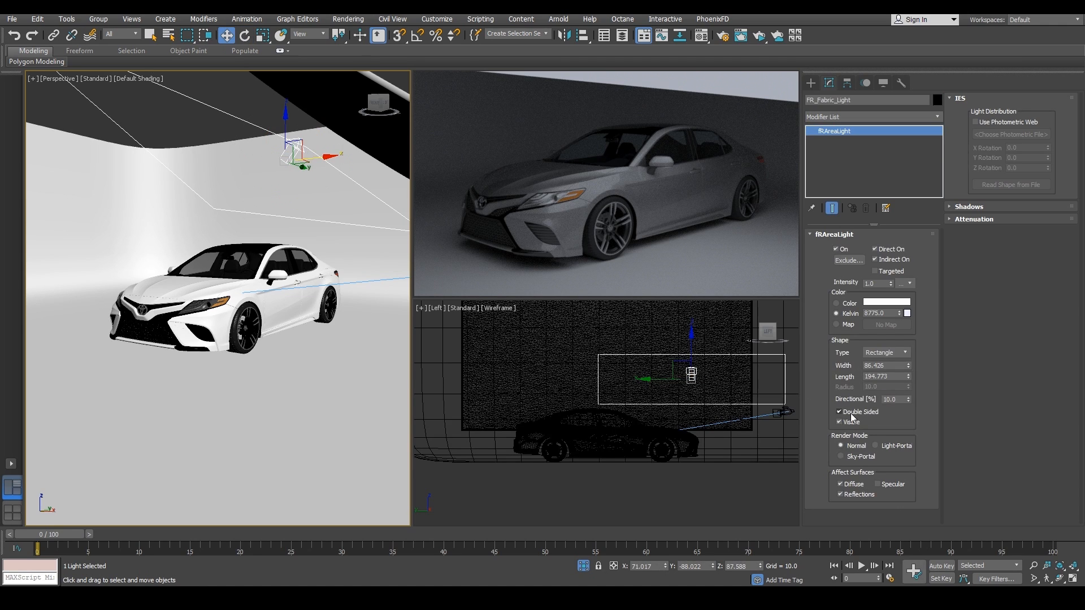
{"action": "left_click", "coordinate": [841, 412]}
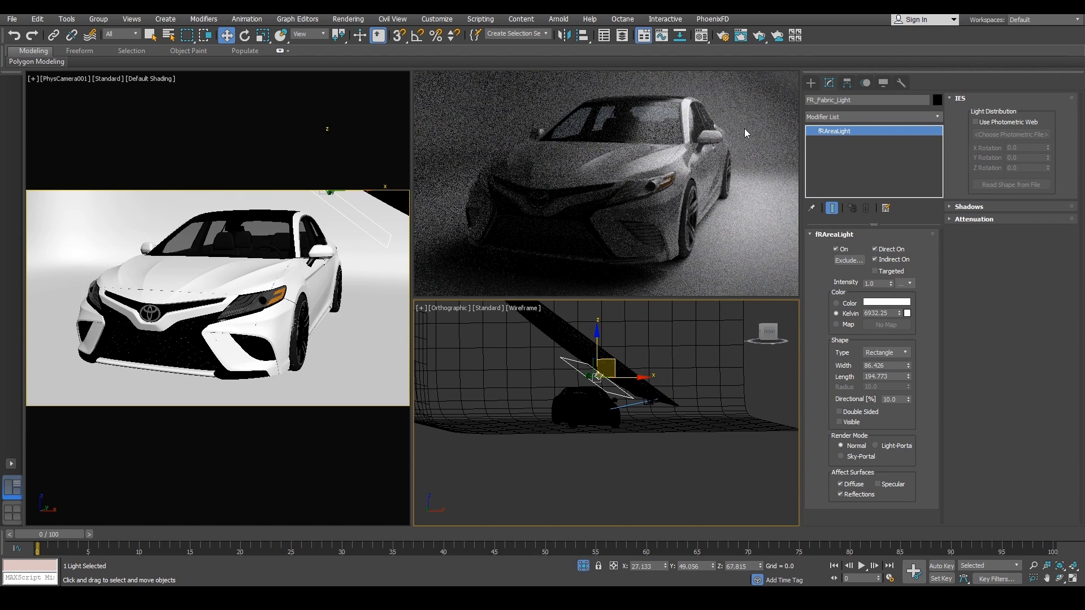
Enter 8.0 in FR_Fabric_Light's frAreaLight rollout while tuning its intensity
{"action": "type", "text": "8.0"}
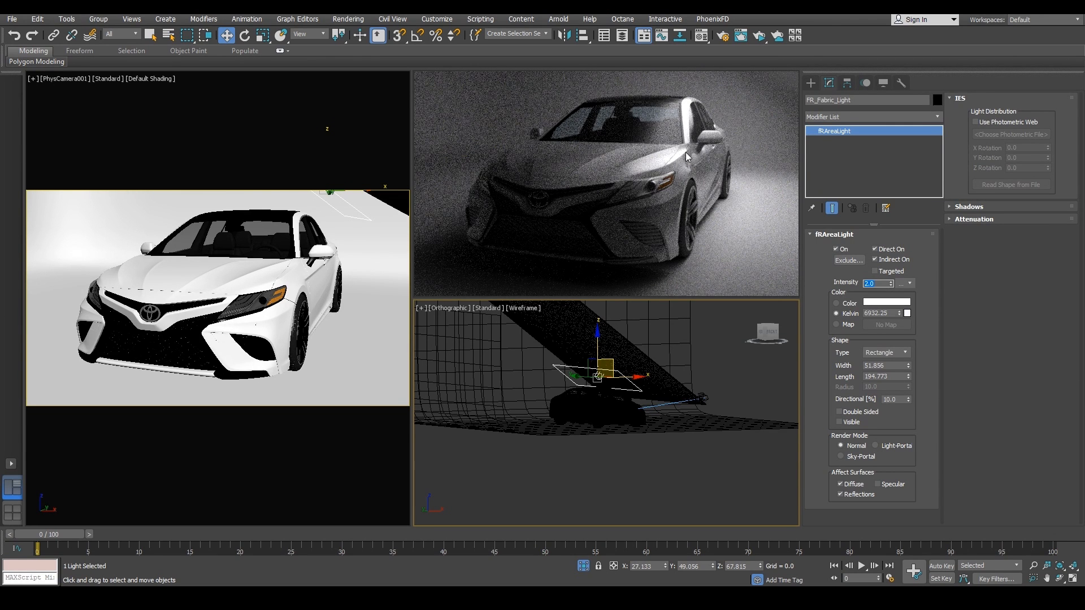
{"action": "mouse_move", "coordinate": [589, 176]}
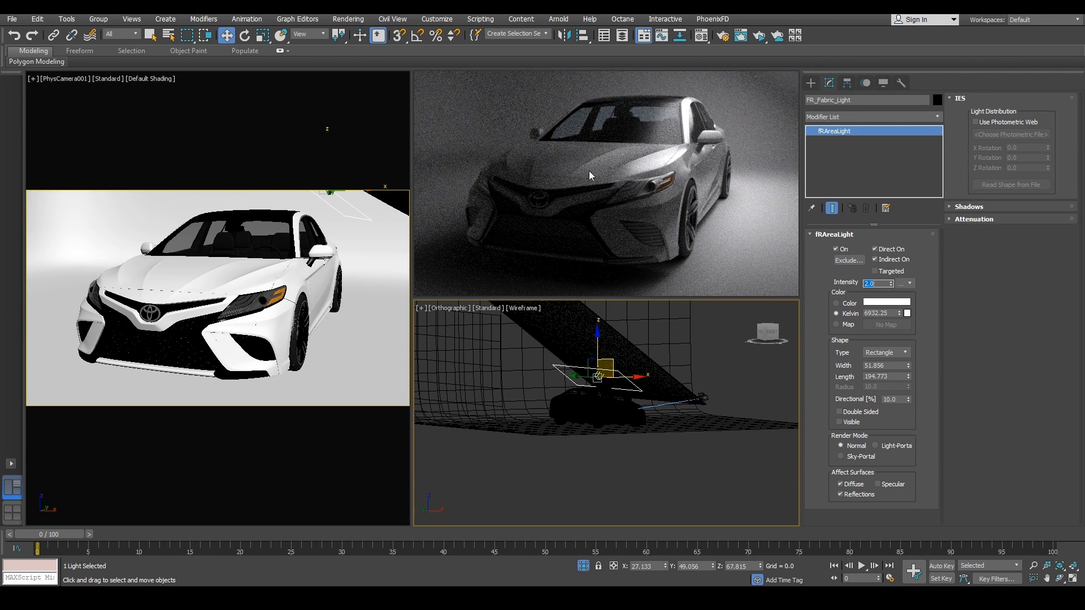
{"action": "mouse_move", "coordinate": [687, 122]}
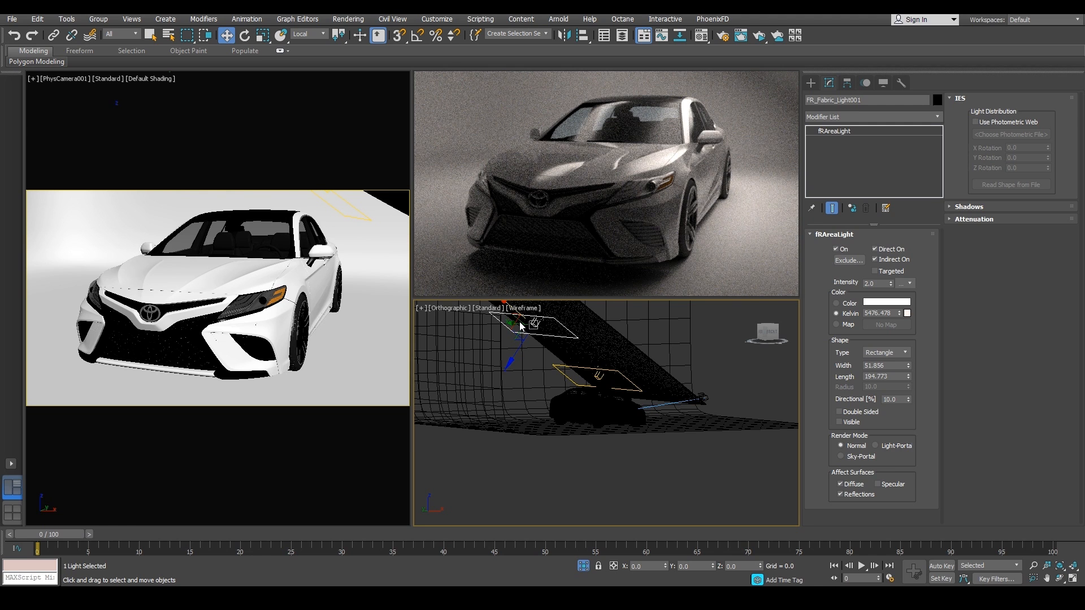
Drag FR_Fabric_Light001 sideways, down toward the car, then up along the sloped backdrop
{"action": "left_click_drag", "start_coordinate": [522, 326], "coordinate": [546, 353]}
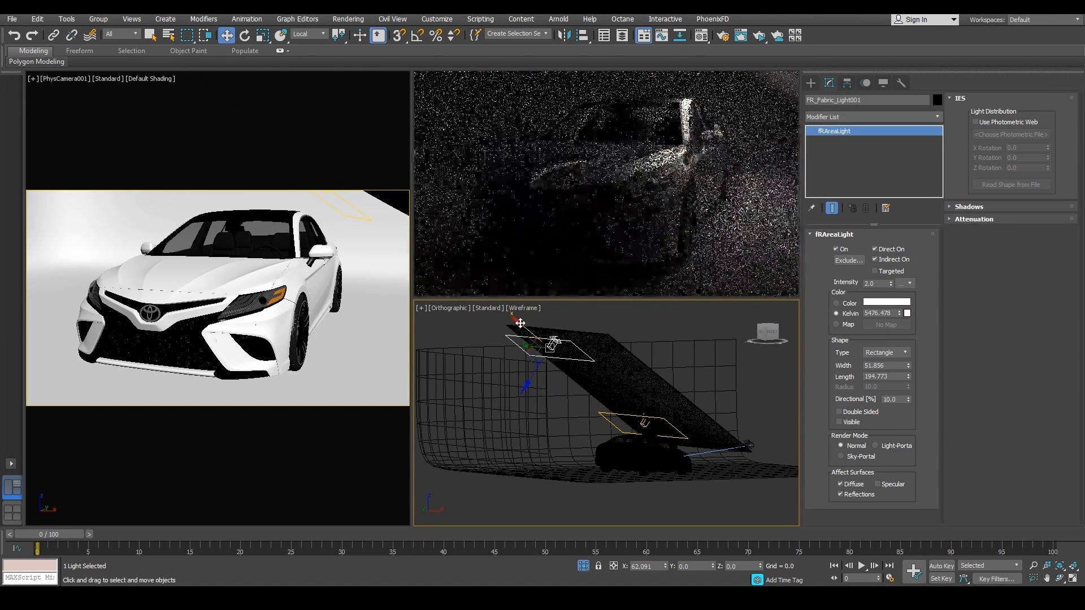
{"action": "left_click_drag", "start_coordinate": [550, 345], "coordinate": [637, 422]}
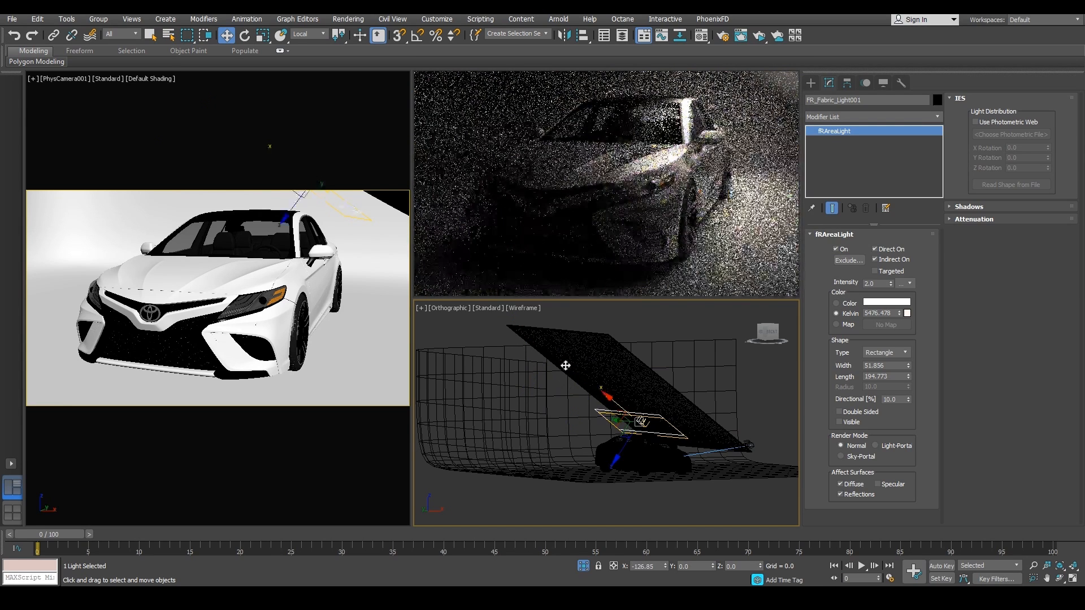
{"action": "left_click_drag", "start_coordinate": [640, 420], "coordinate": [578, 370]}
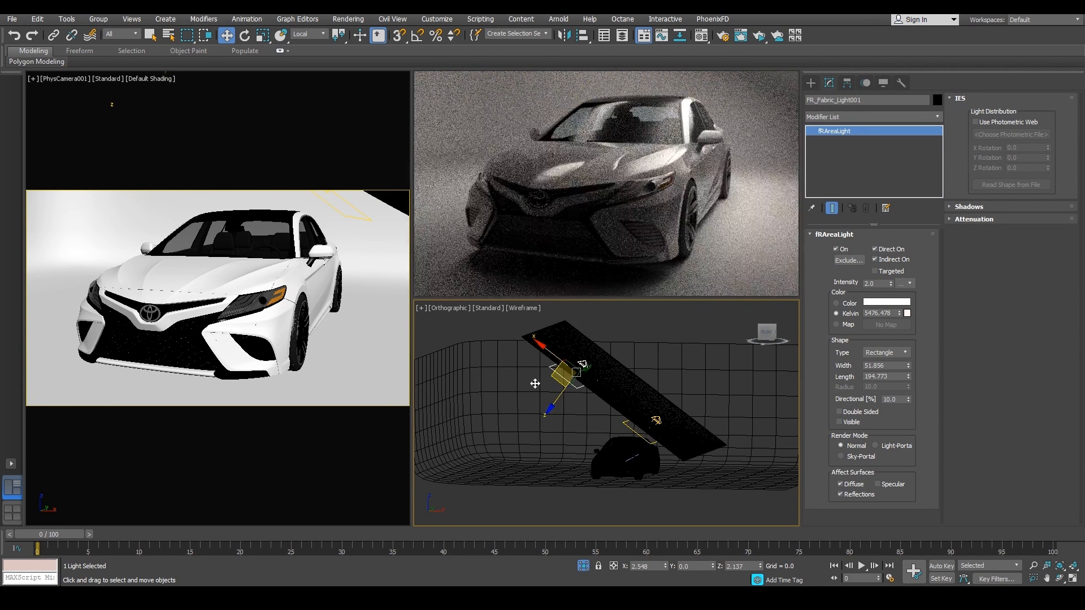
Move FR_Fabric_Light001 to the car's left, tilt it toward the car, and push it against the left wall
{"action": "left_click_drag", "start_coordinate": [561, 373], "coordinate": [498, 425]}
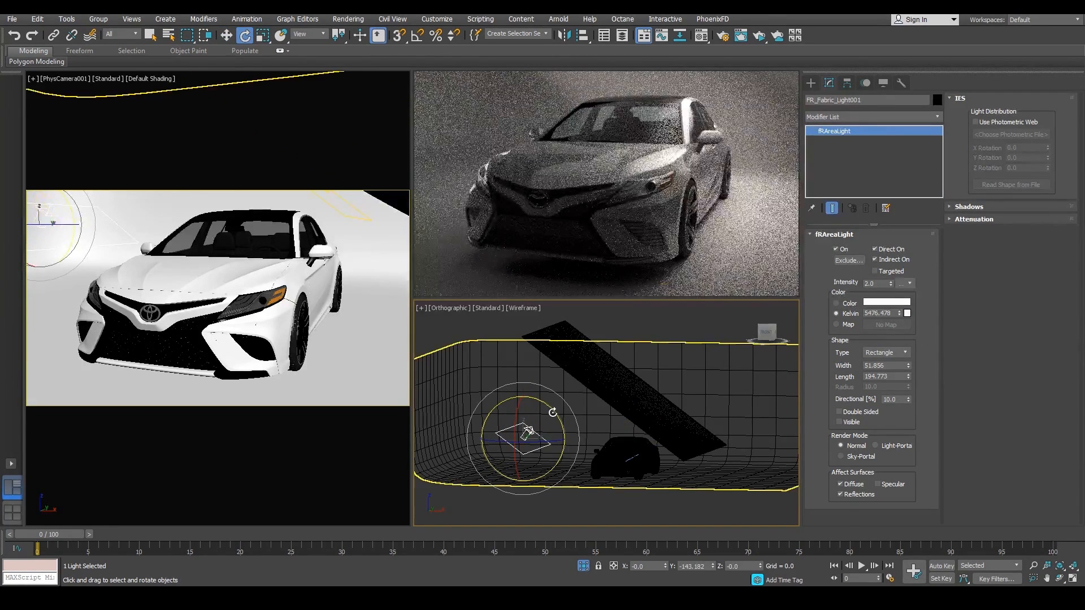
{"action": "left_click_drag", "start_coordinate": [526, 436], "coordinate": [546, 422]}
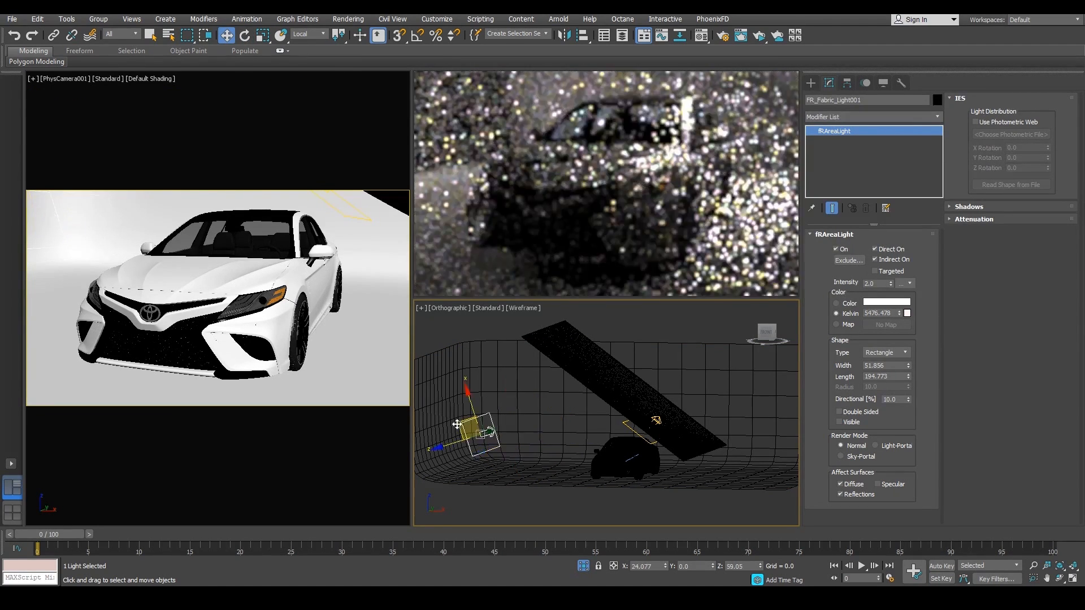
{"action": "left_click_drag", "start_coordinate": [471, 425], "coordinate": [447, 447]}
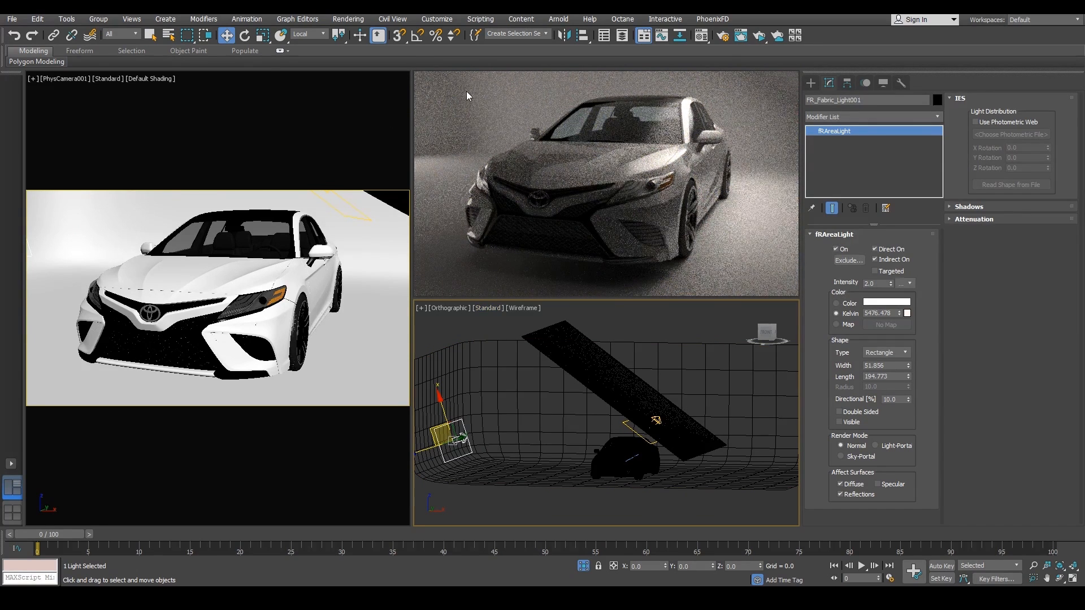
{"action": "mouse_move", "coordinate": [502, 125]}
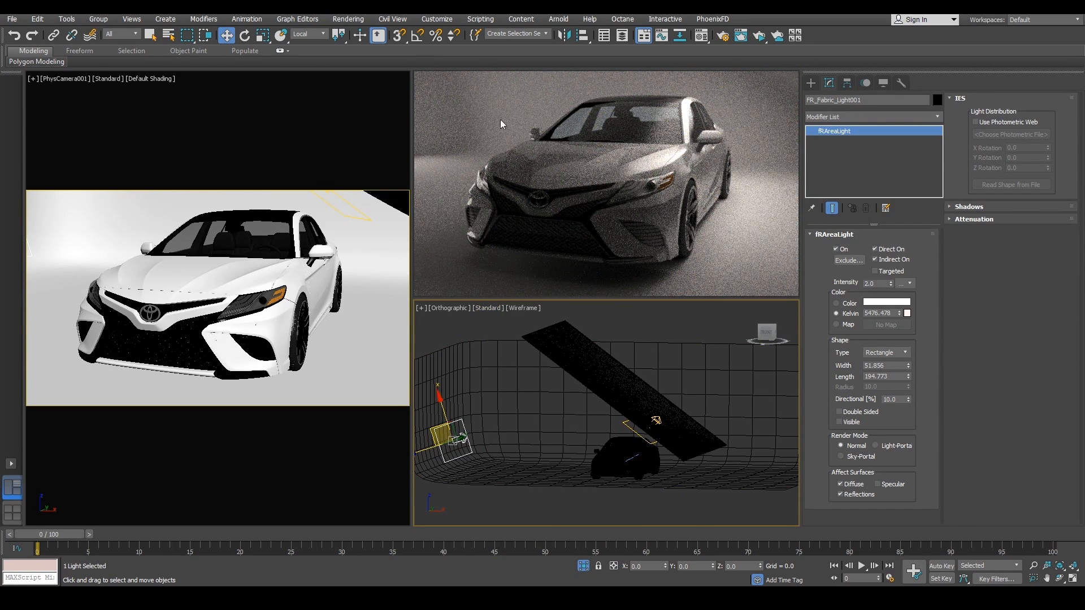
{"action": "mouse_move", "coordinate": [470, 166]}
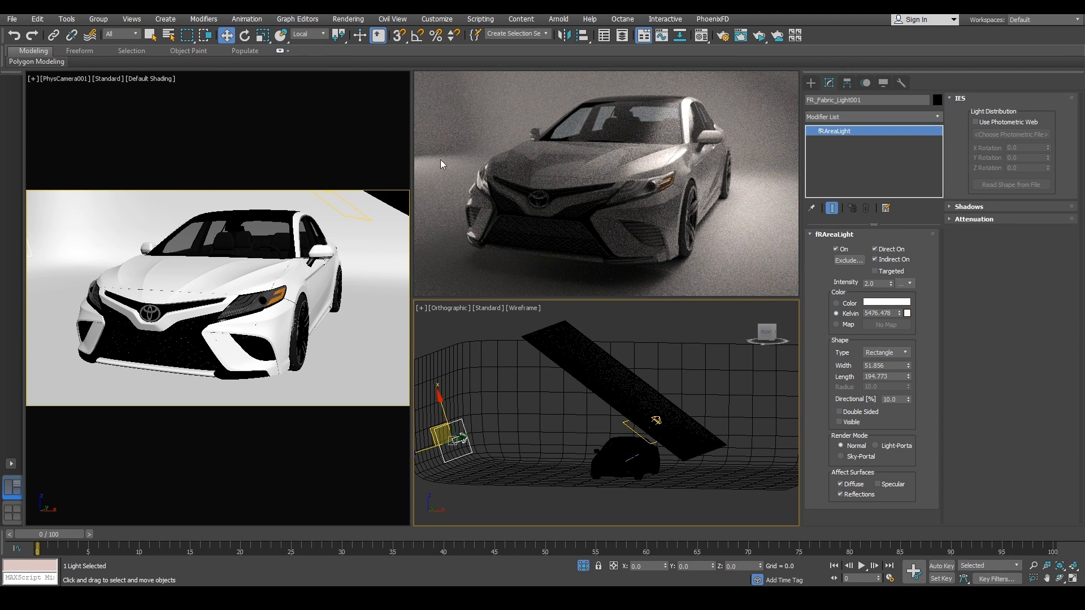
{"action": "mouse_move", "coordinate": [453, 348]}
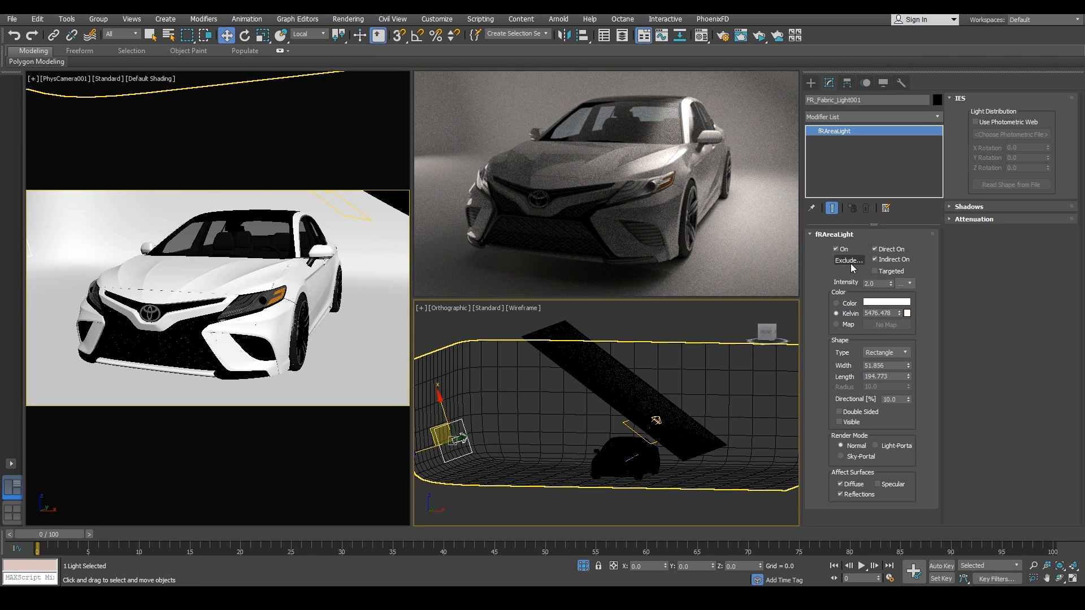
{"action": "left_click", "coordinate": [848, 259]}
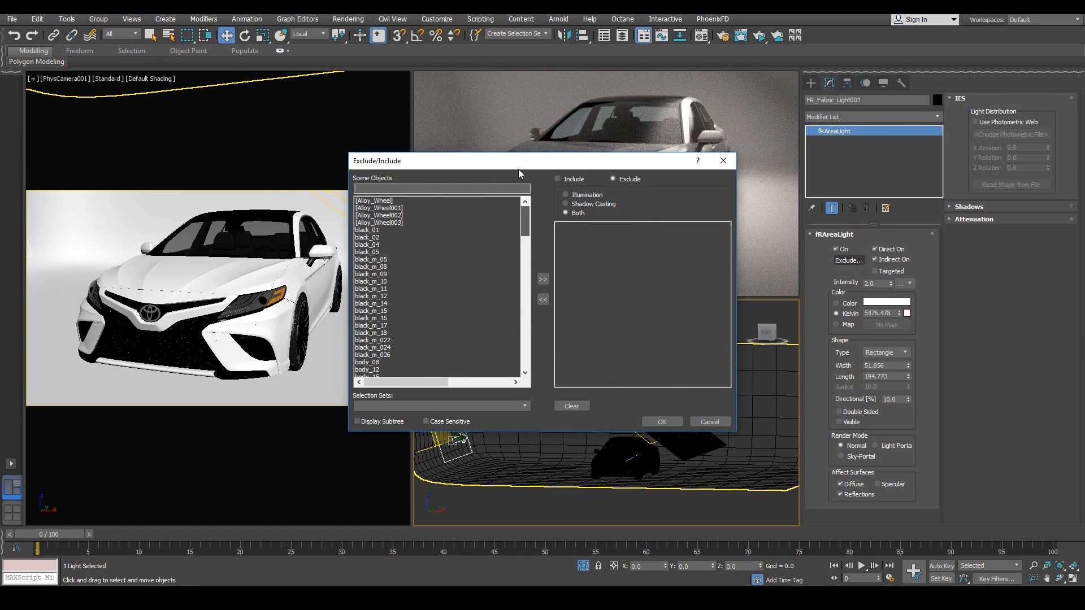
{"action": "scroll", "scroll_direction": "down", "scroll_amount": 3}
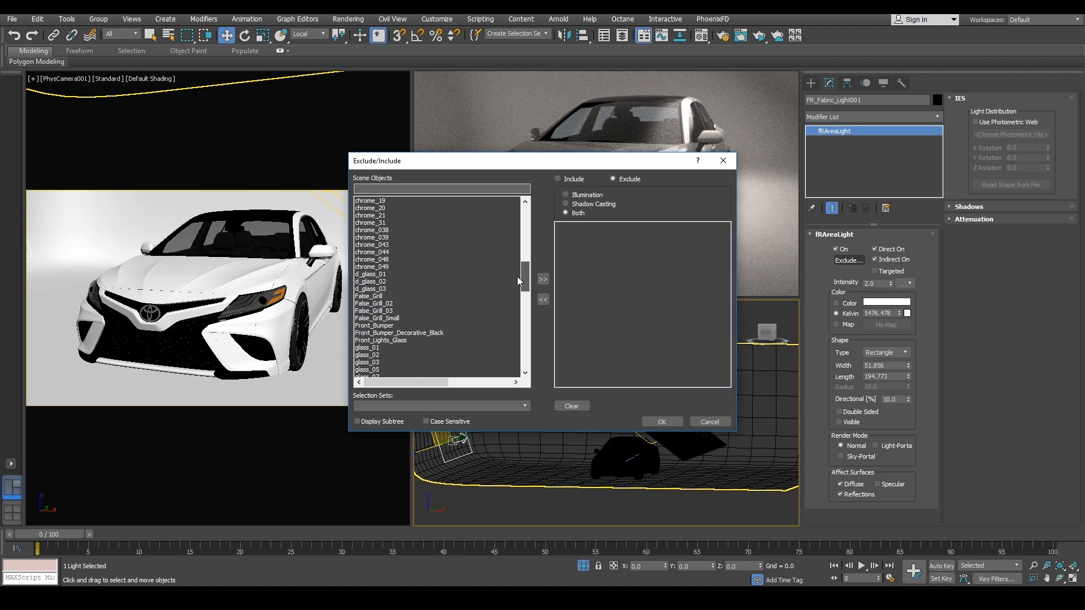
{"action": "scroll", "scroll_direction": "down", "scroll_amount": 3}
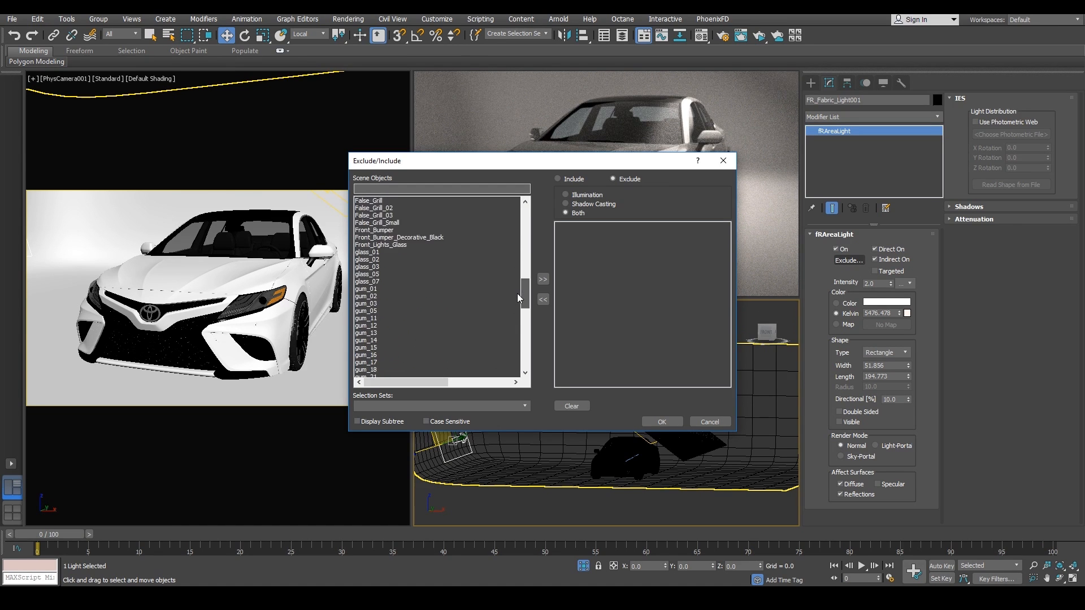
{"action": "scroll", "scroll_direction": "down", "scroll_amount": 3}
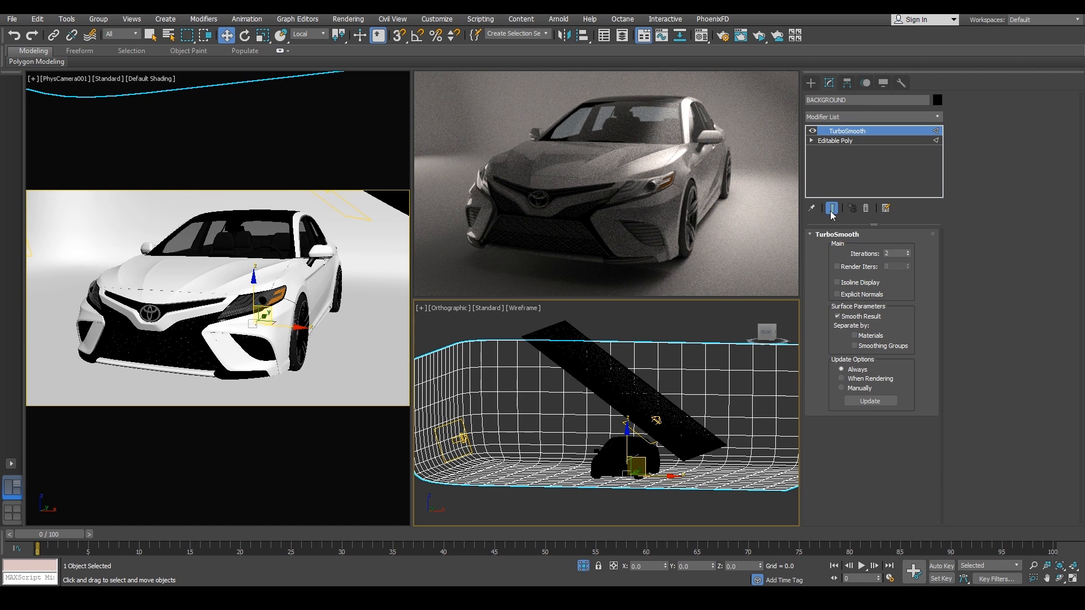
{"action": "mouse_move", "coordinate": [447, 436]}
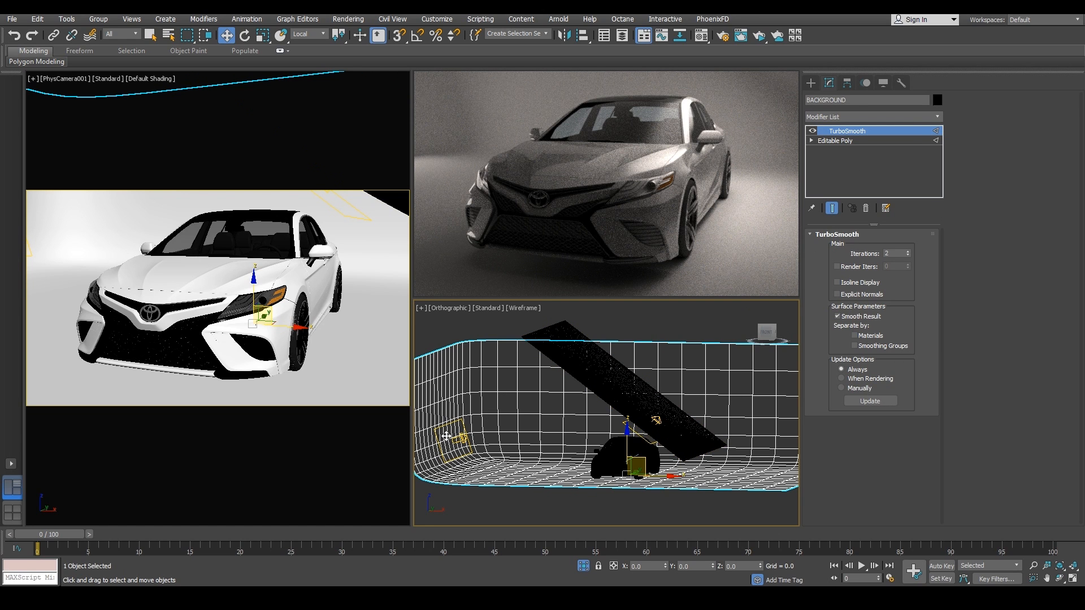
{"action": "left_click", "coordinate": [453, 432]}
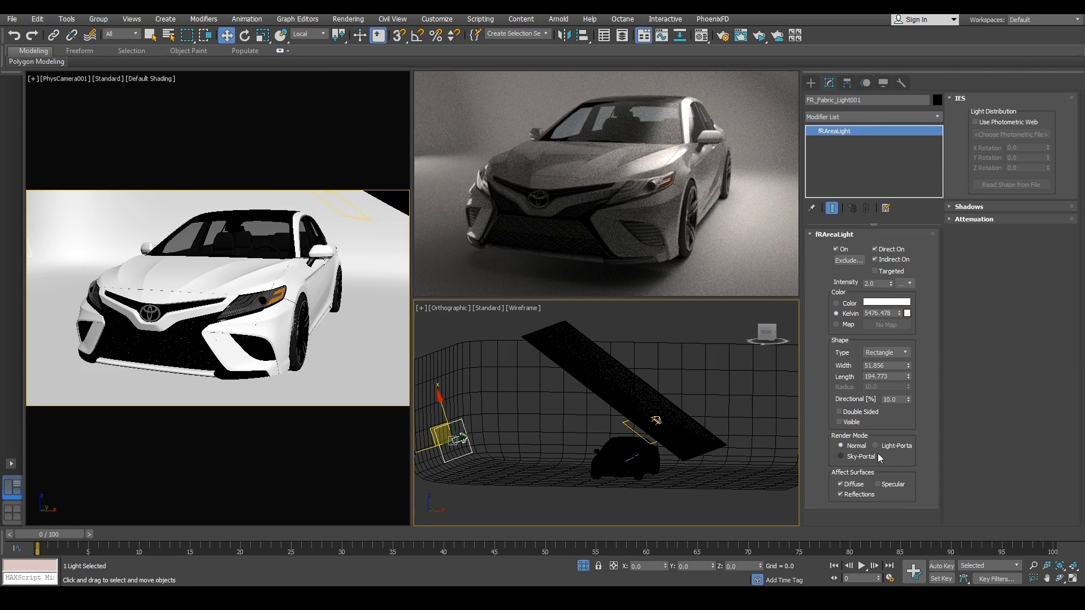
Exclude the BACKGROUND object from FR_Fabric_Light001's illumination and confirm
{"action": "left_click", "coordinate": [847, 260]}
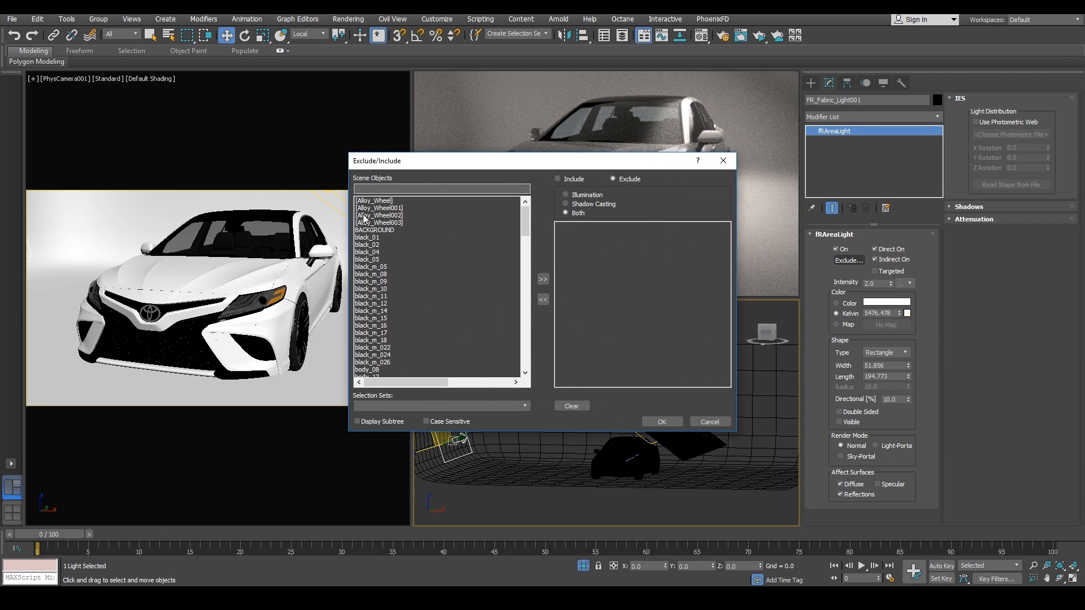
{"action": "left_click", "coordinate": [543, 279]}
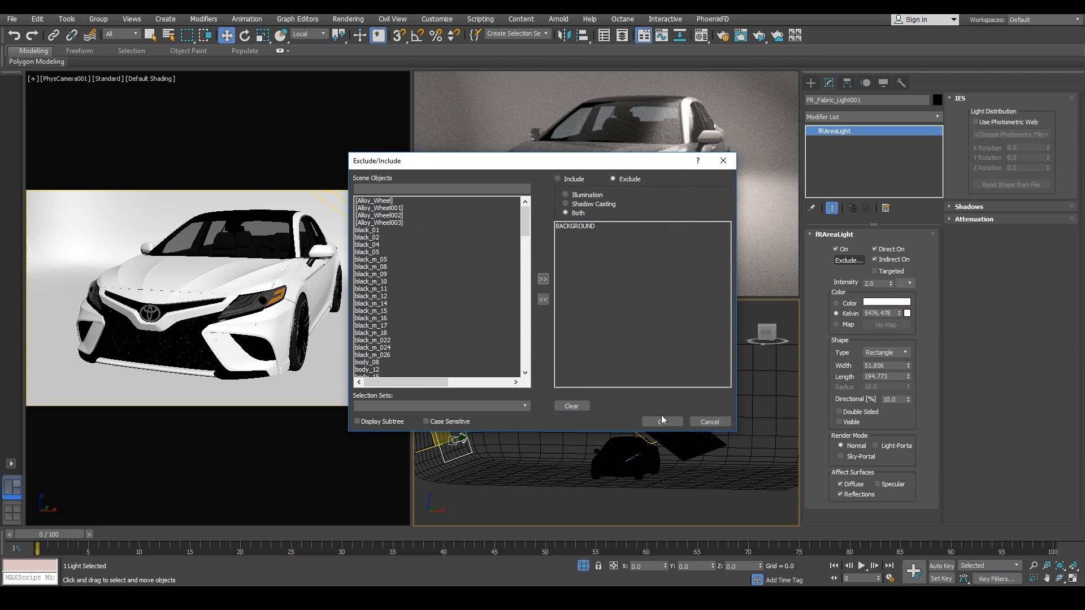
{"action": "left_click", "coordinate": [661, 422]}
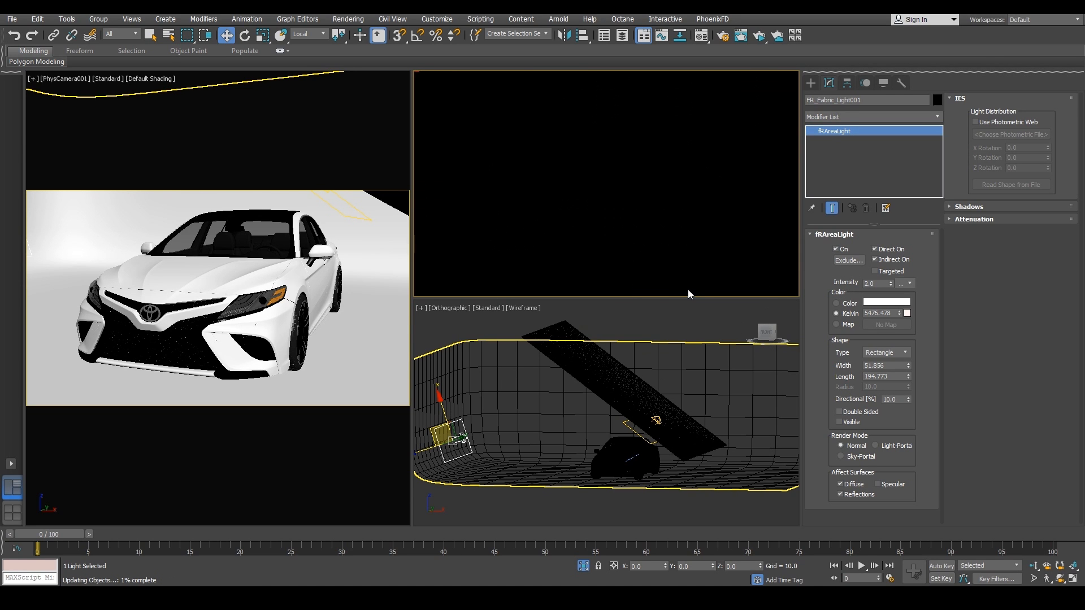
{"action": "mouse_move", "coordinate": [336, 325]}
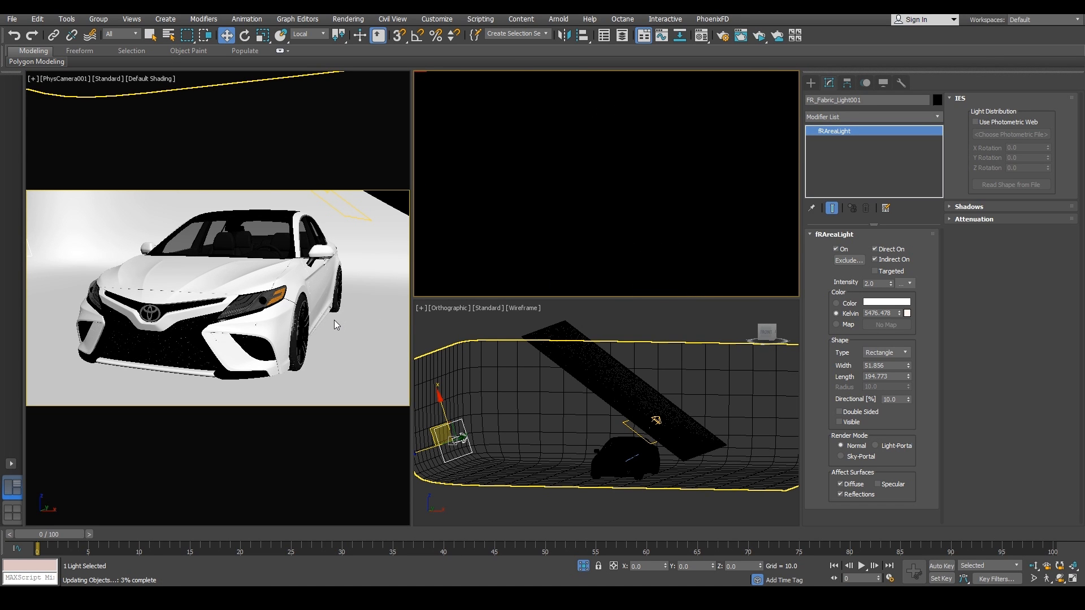
{"action": "mouse_move", "coordinate": [611, 396]}
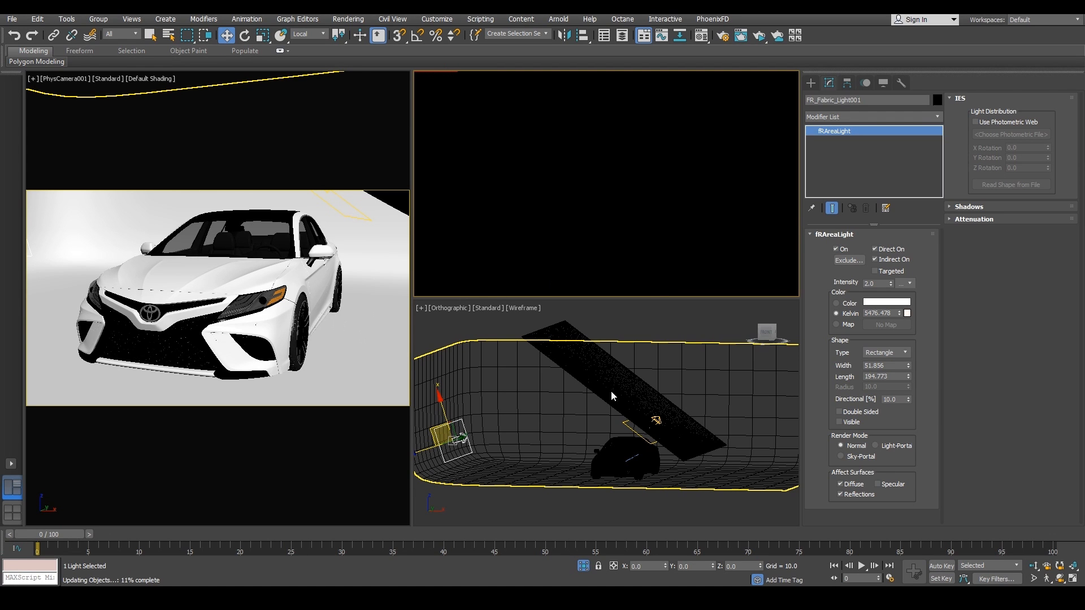